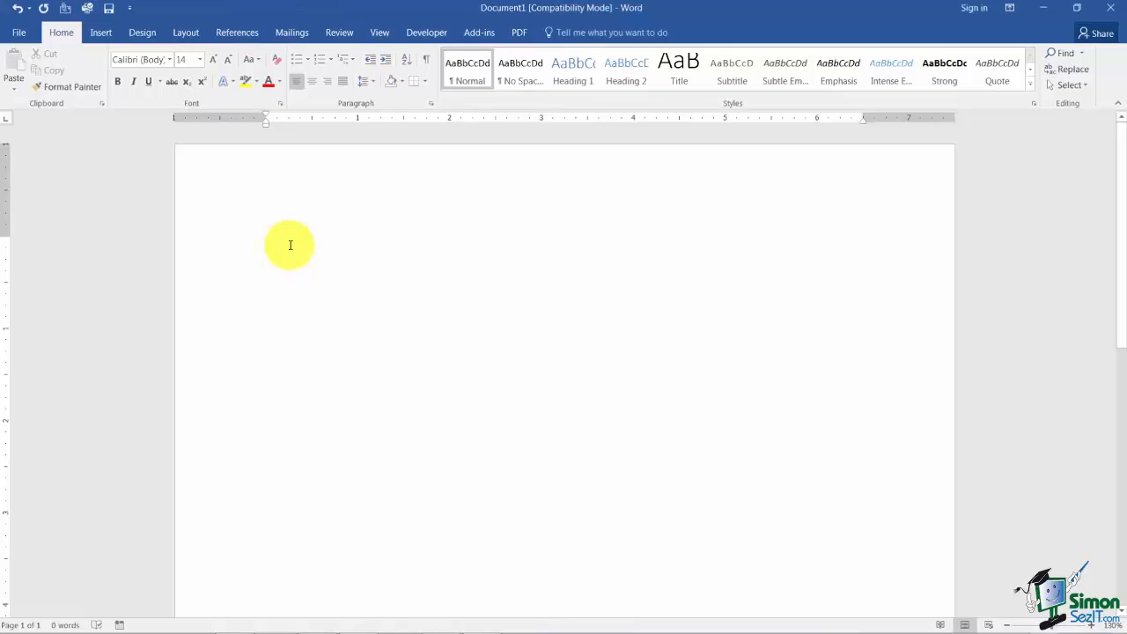
mouse_move(676, 346)
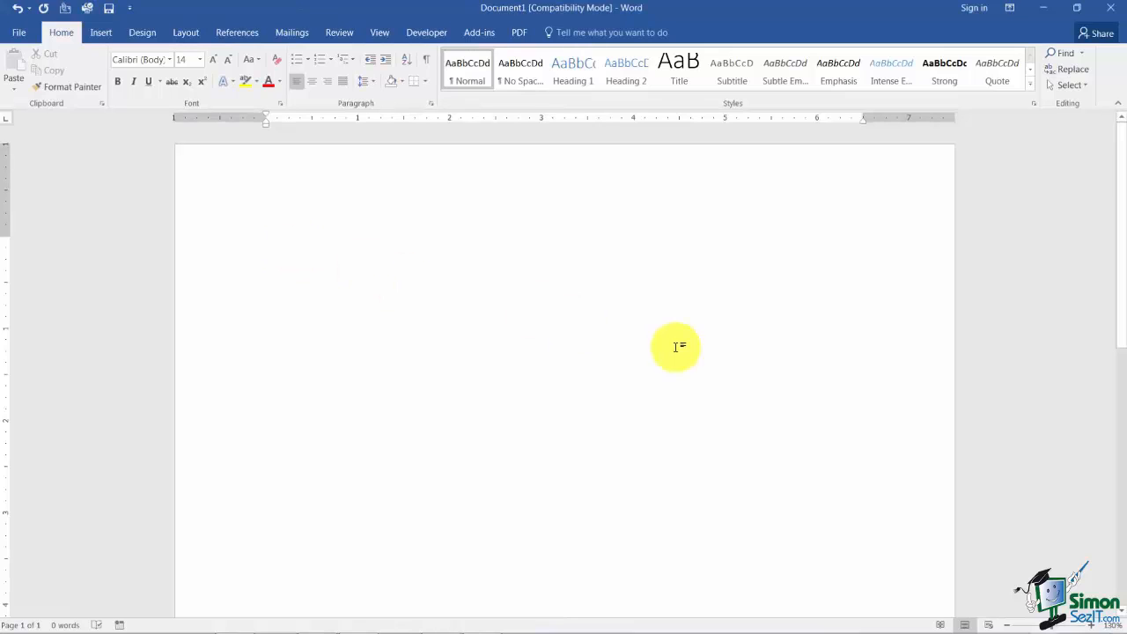
Type the names Allen, Bob, Carol and Doug, each on its own line
text(Allen)
text(B)
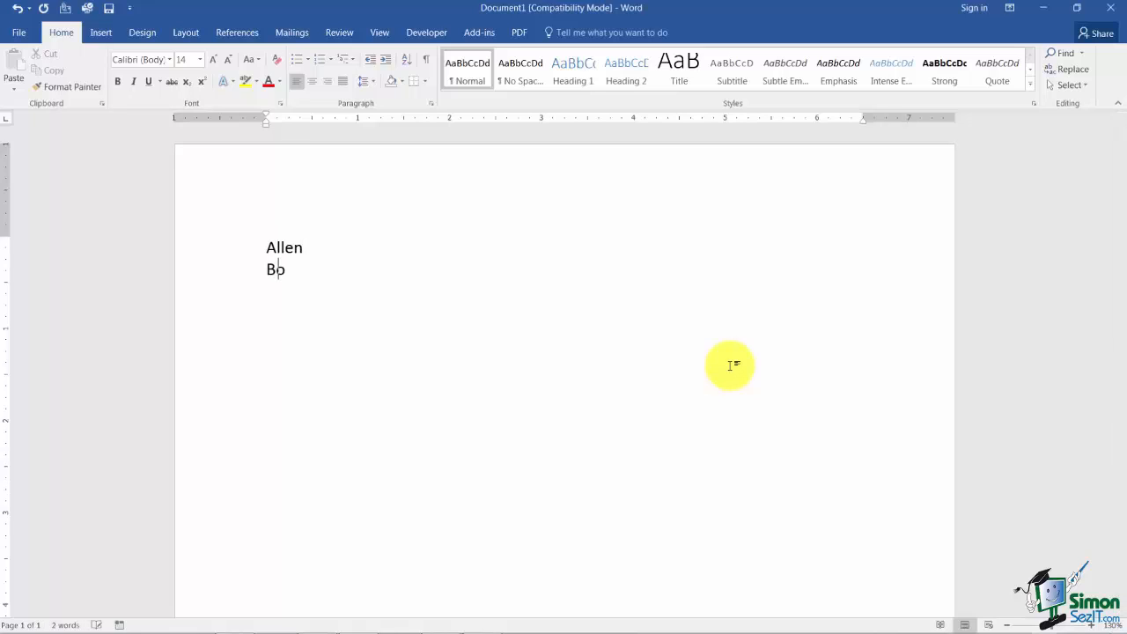
text(ob)
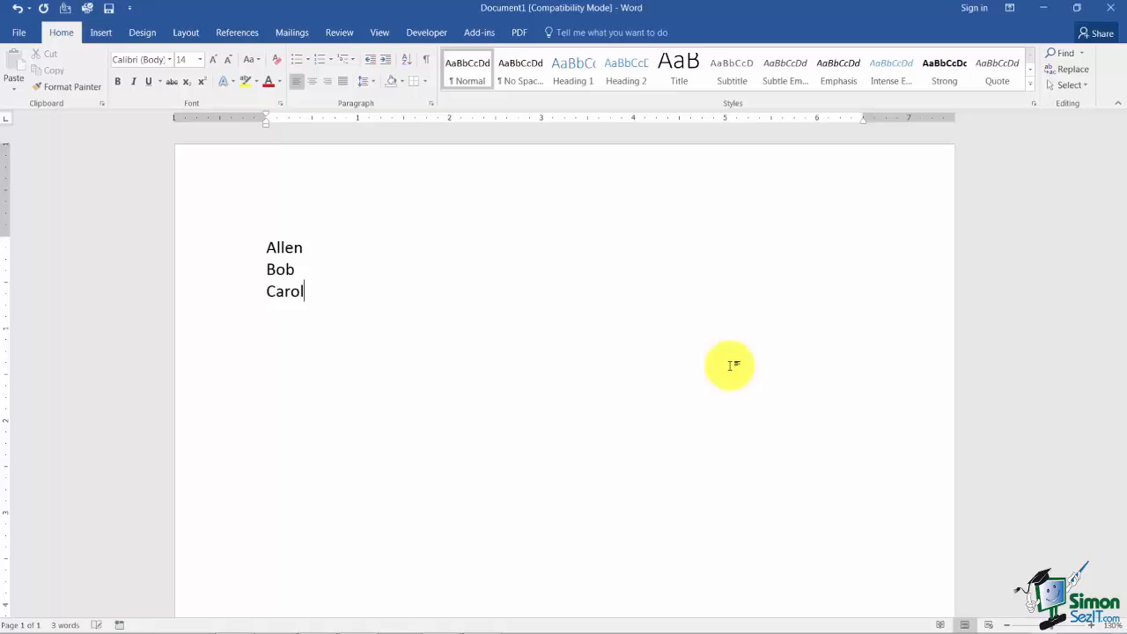
text(Doug)
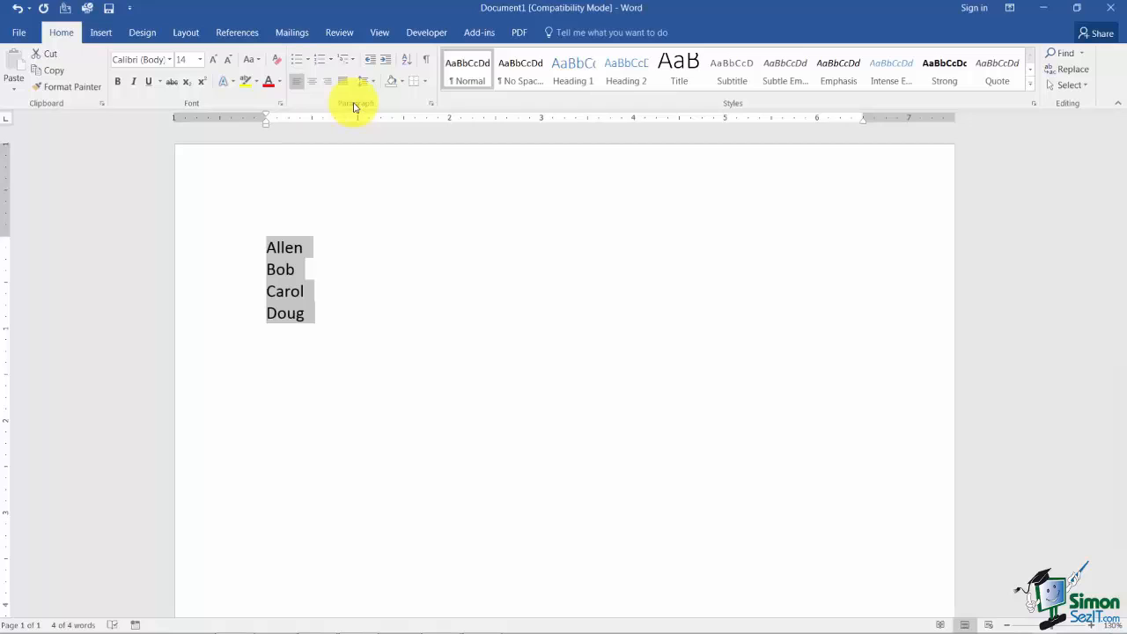
mouse_move(321, 60)
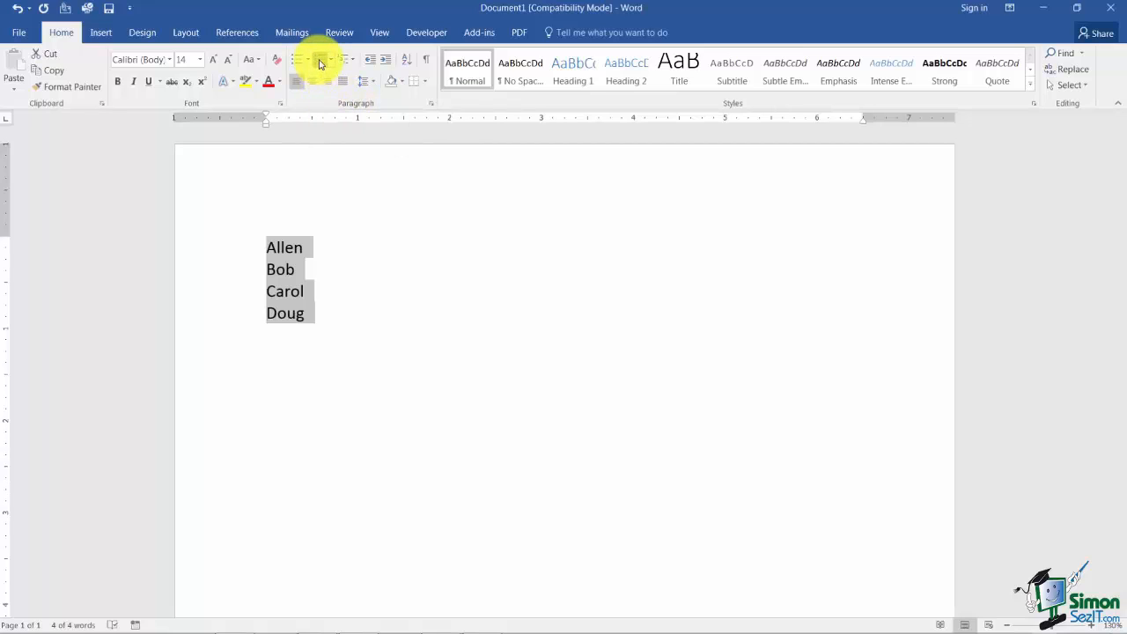
Apply numbering to the four names and add Ellen and Frank as items five and six
click(322, 59)
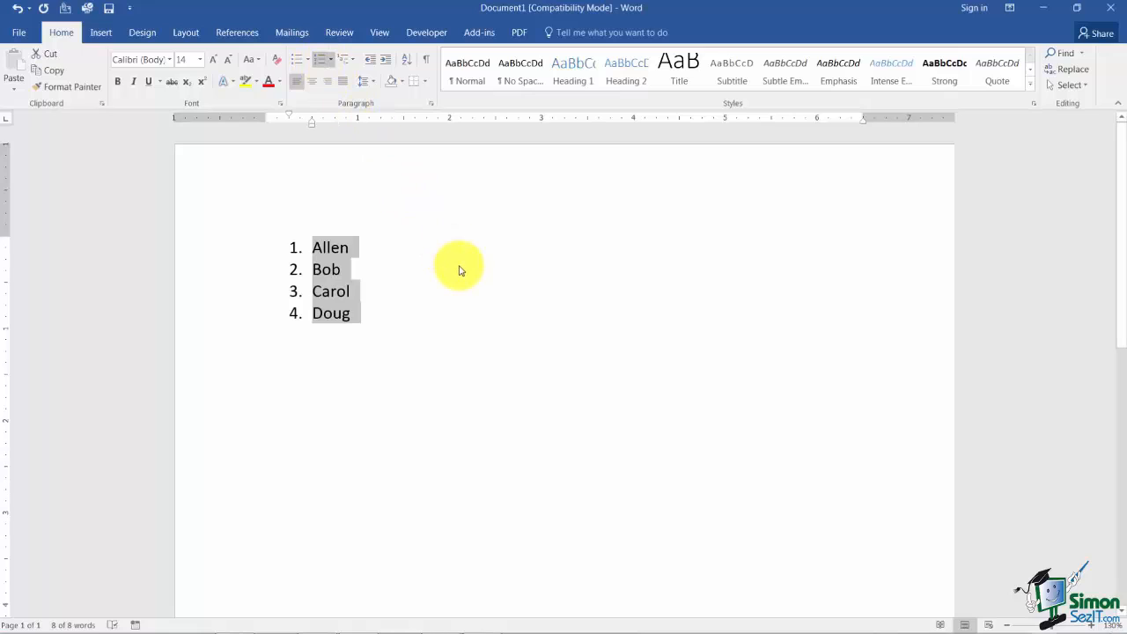
mouse_move(403, 327)
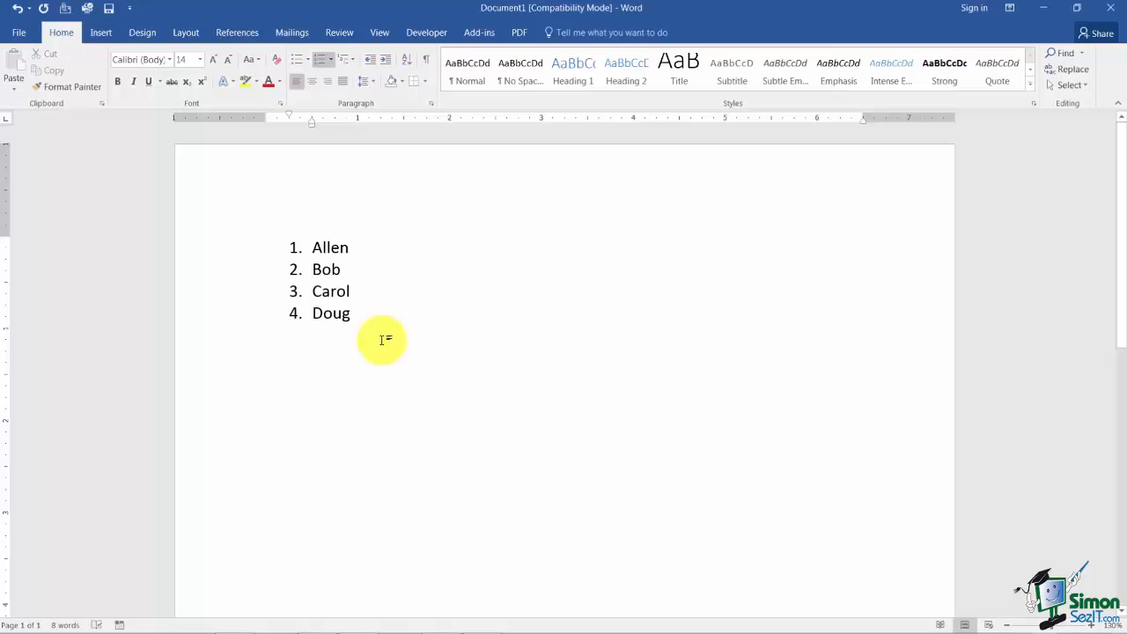
key(enter)
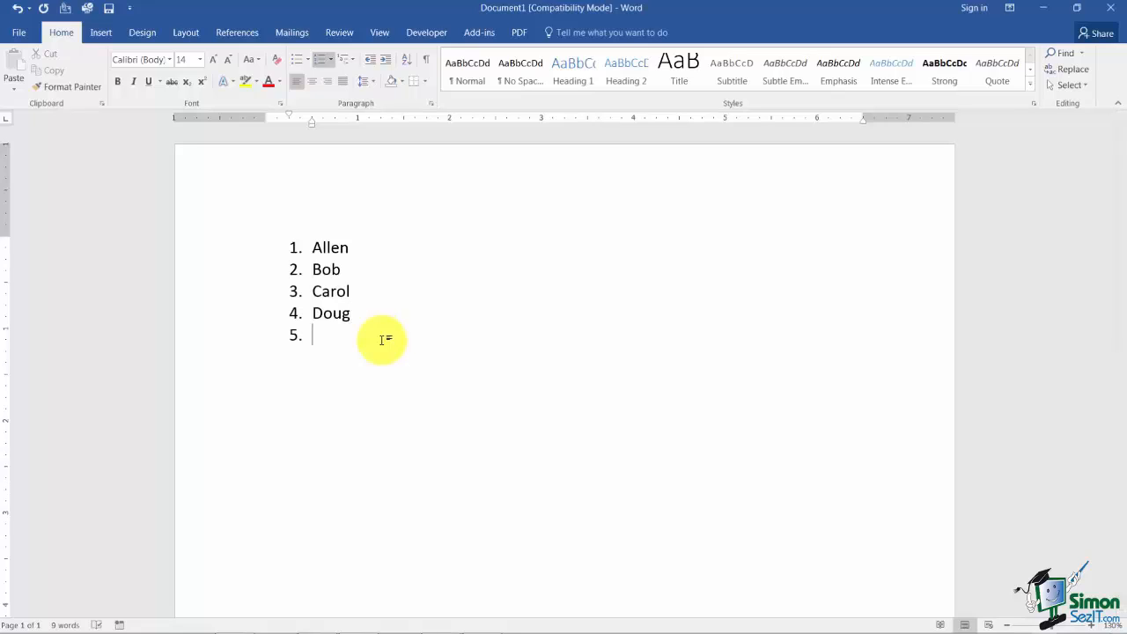
text(Ellen)
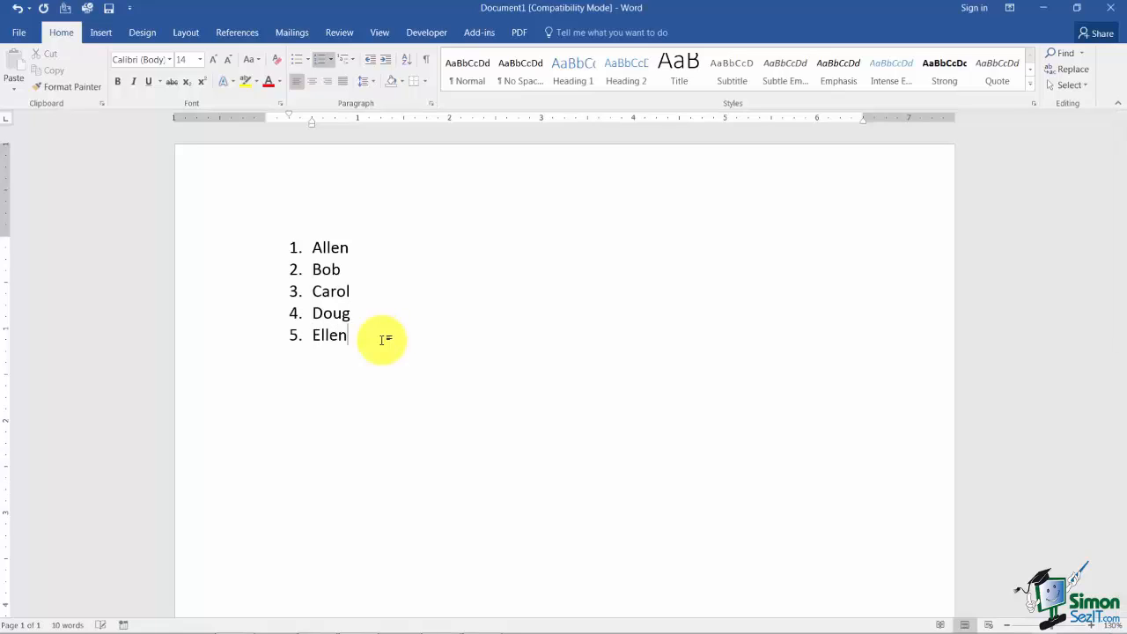
key(enter)
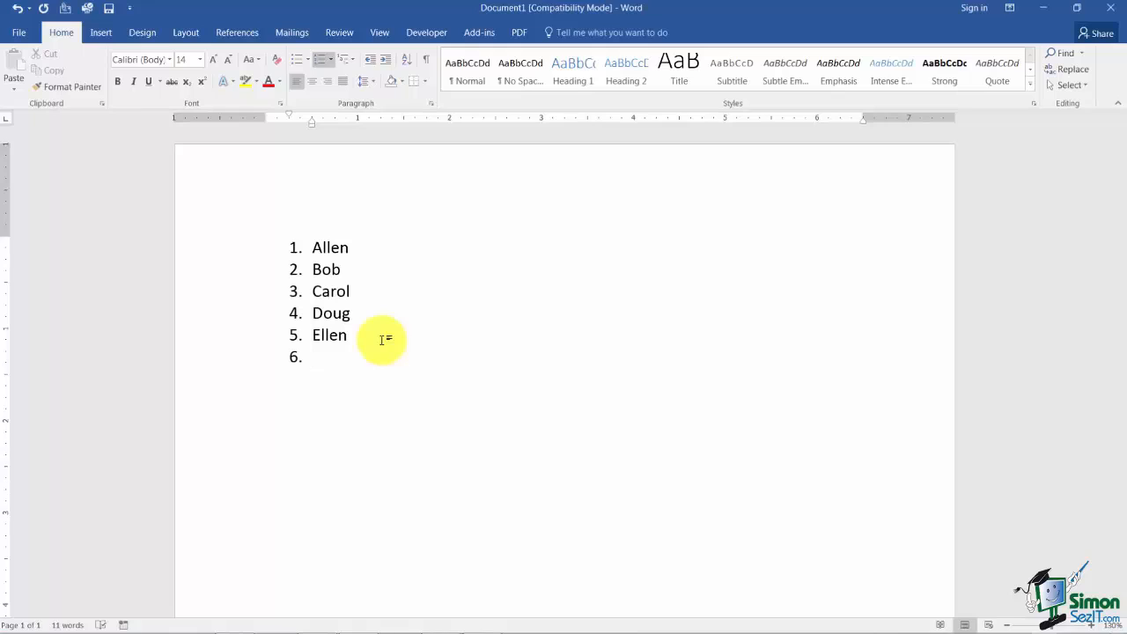
text(Fran)
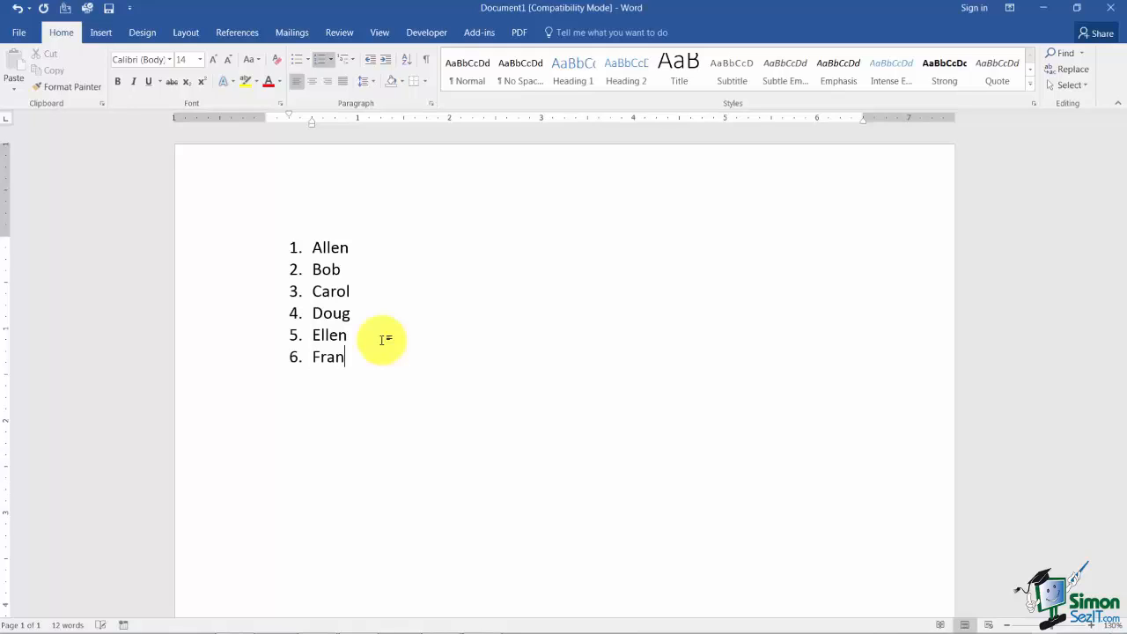
text(k)
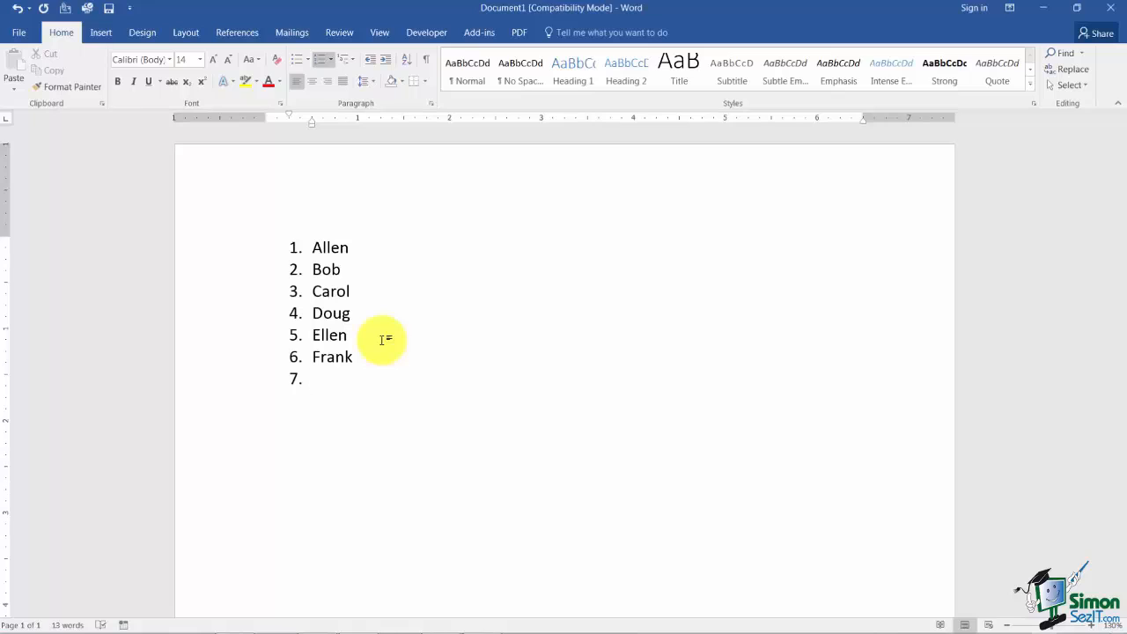
Remove the number from the empty seventh line and select the six names
click(317, 378)
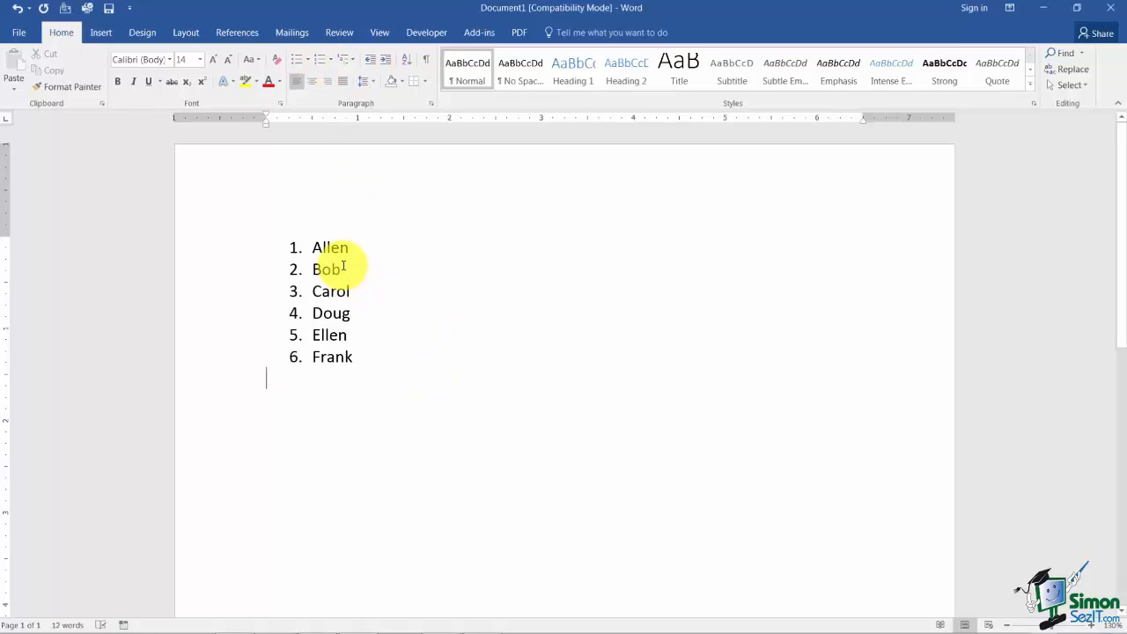
mouse_move(443, 271)
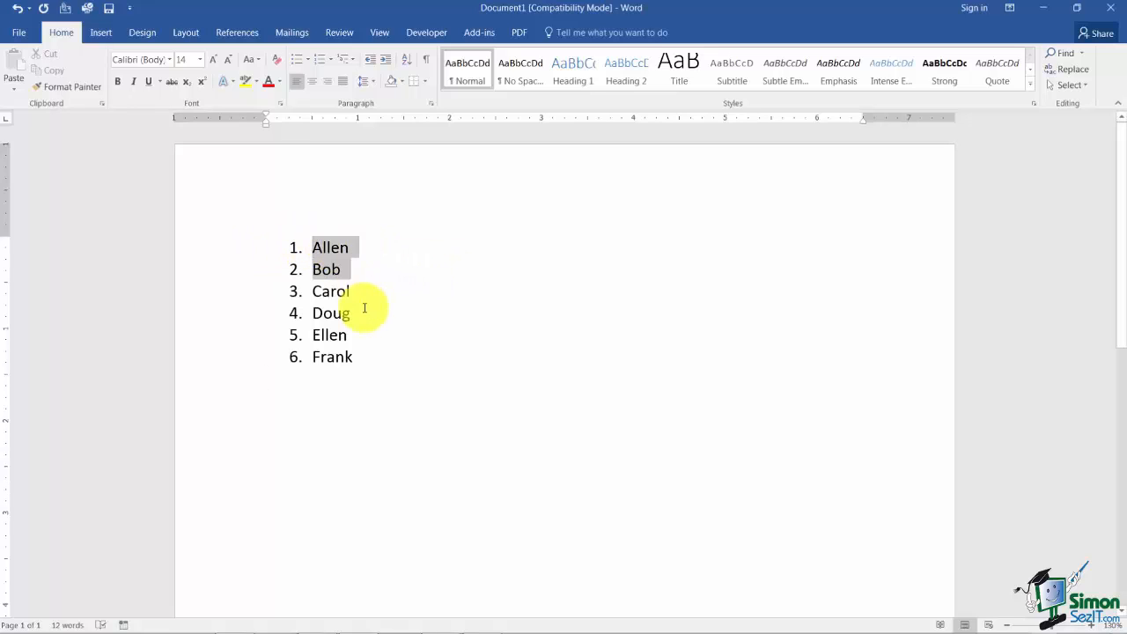
drag(364, 308, 357, 387)
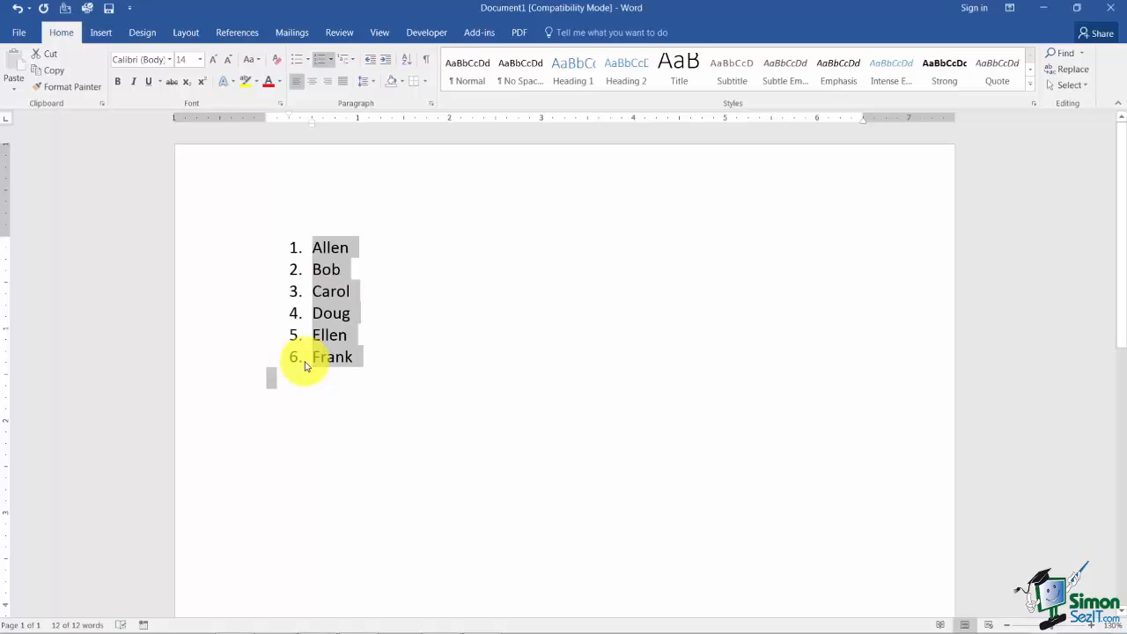
mouse_move(403, 352)
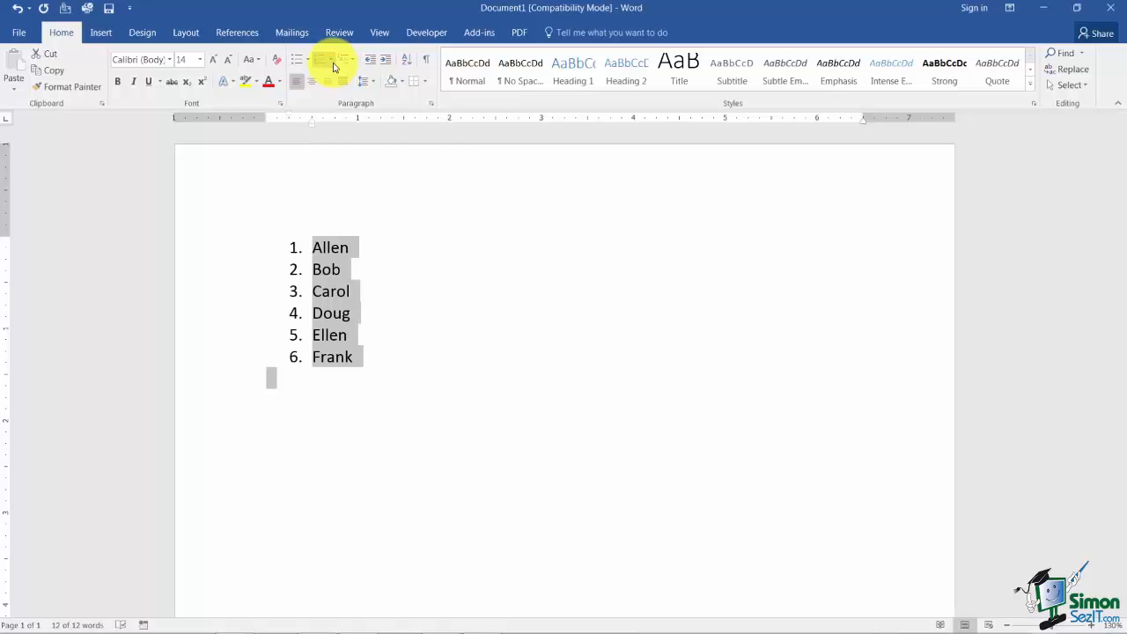
Apply the A. B. C. numbering format to the list, then reselect the lettered list
click(332, 59)
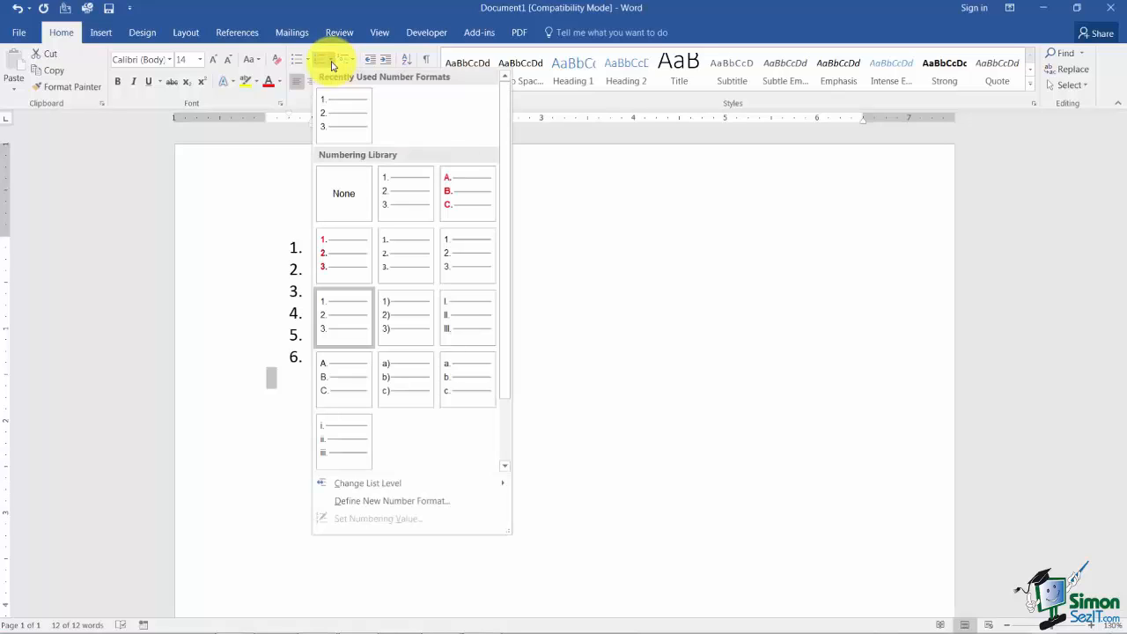
mouse_move(456, 128)
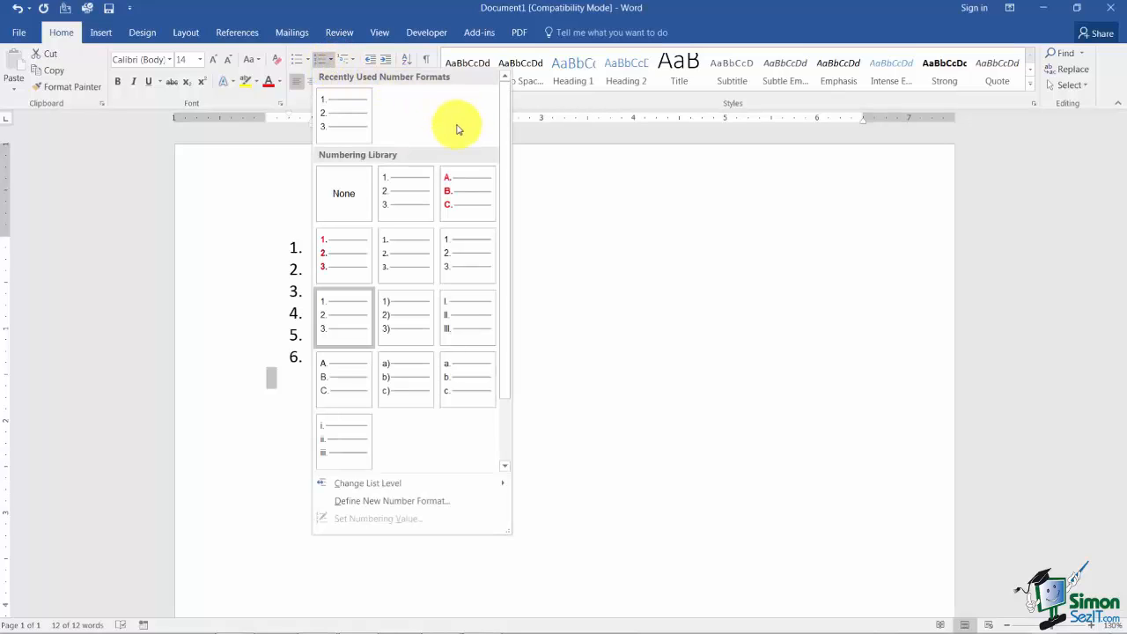
mouse_move(438, 132)
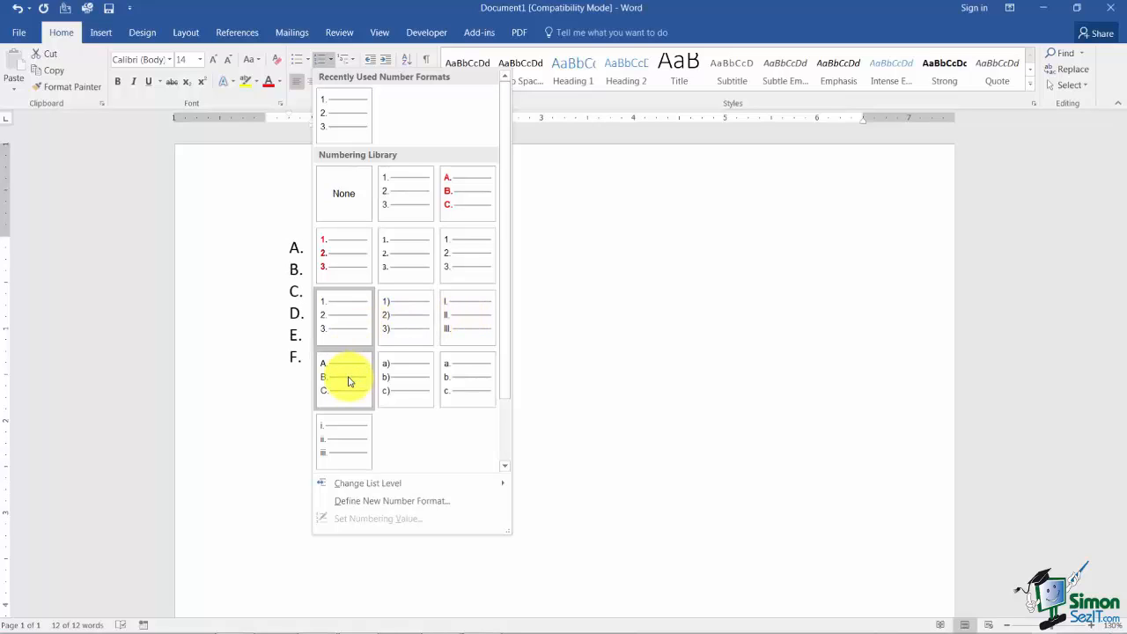
mouse_move(345, 405)
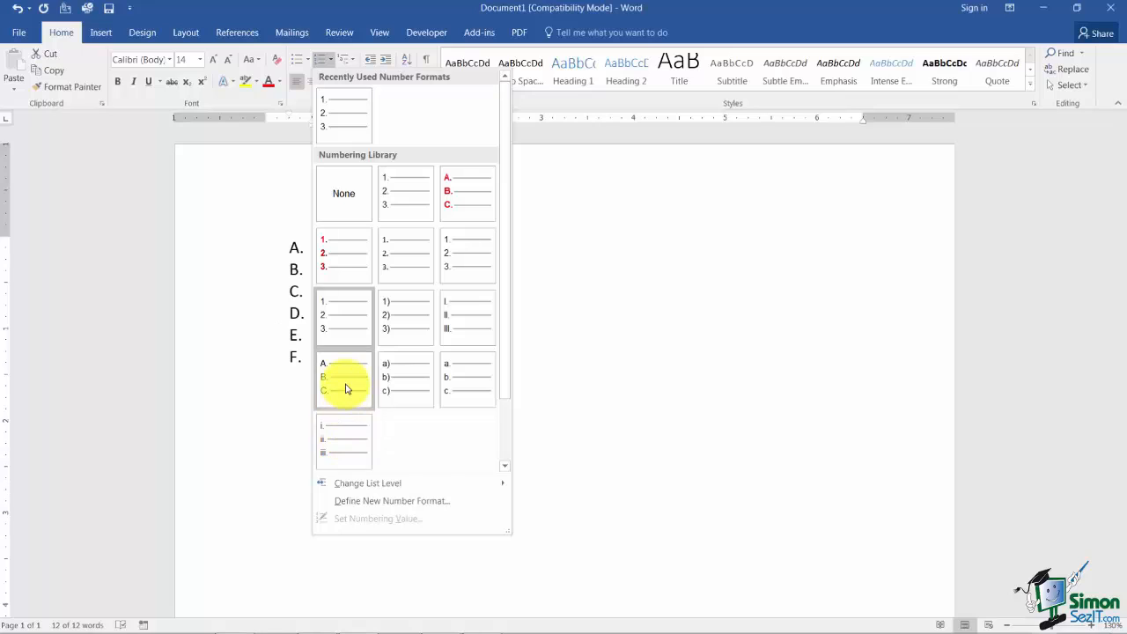
click(344, 377)
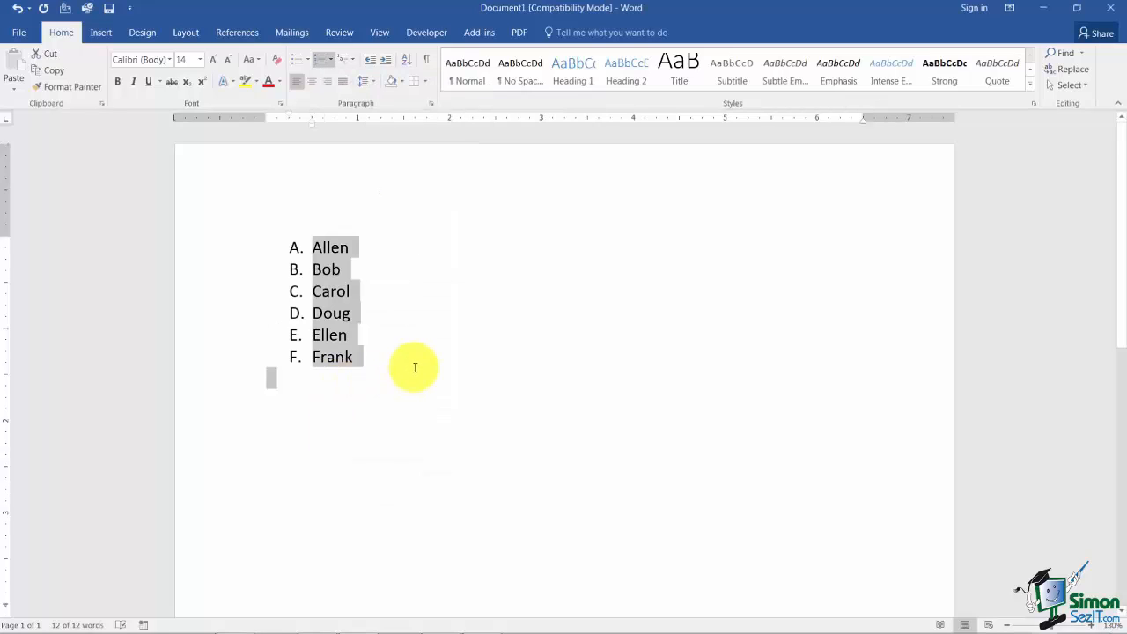
click(353, 357)
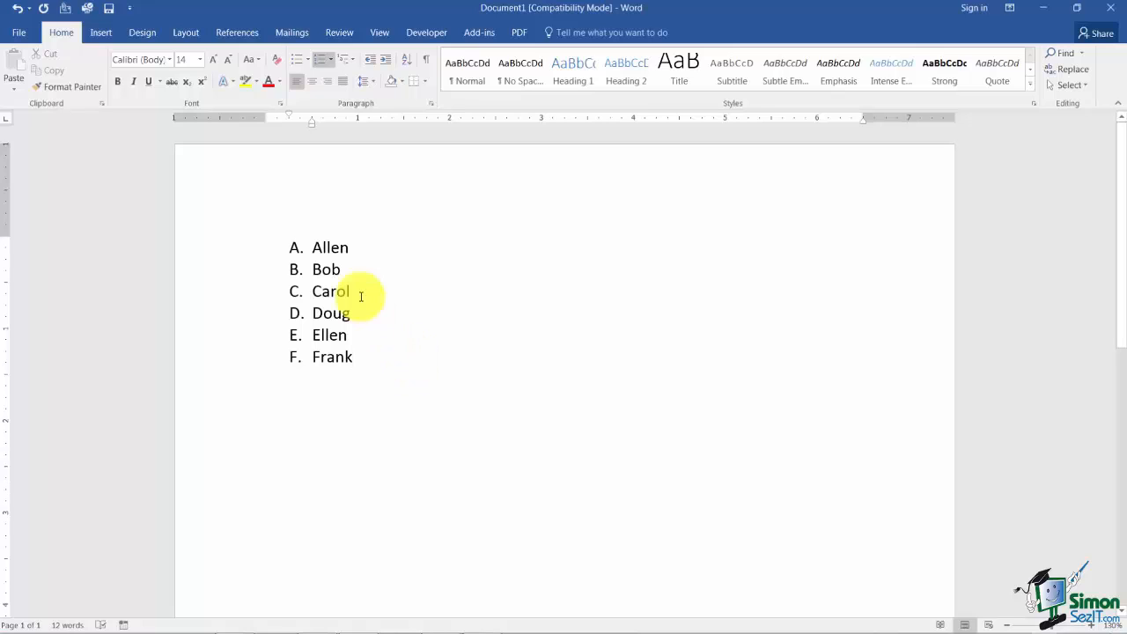
drag(361, 297, 376, 356)
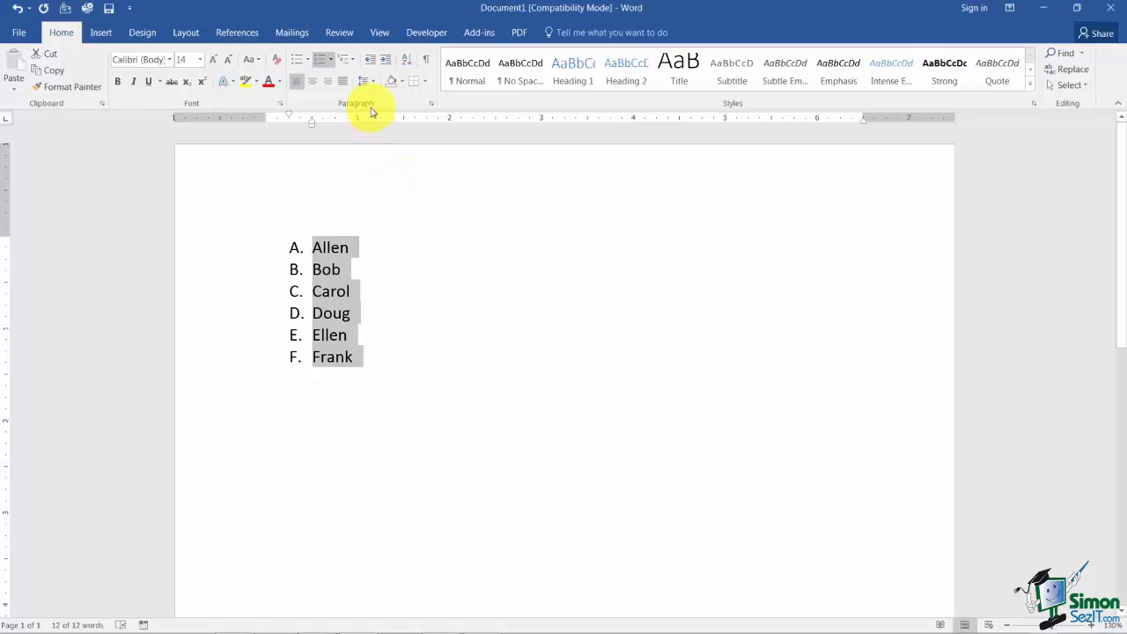
click(335, 59)
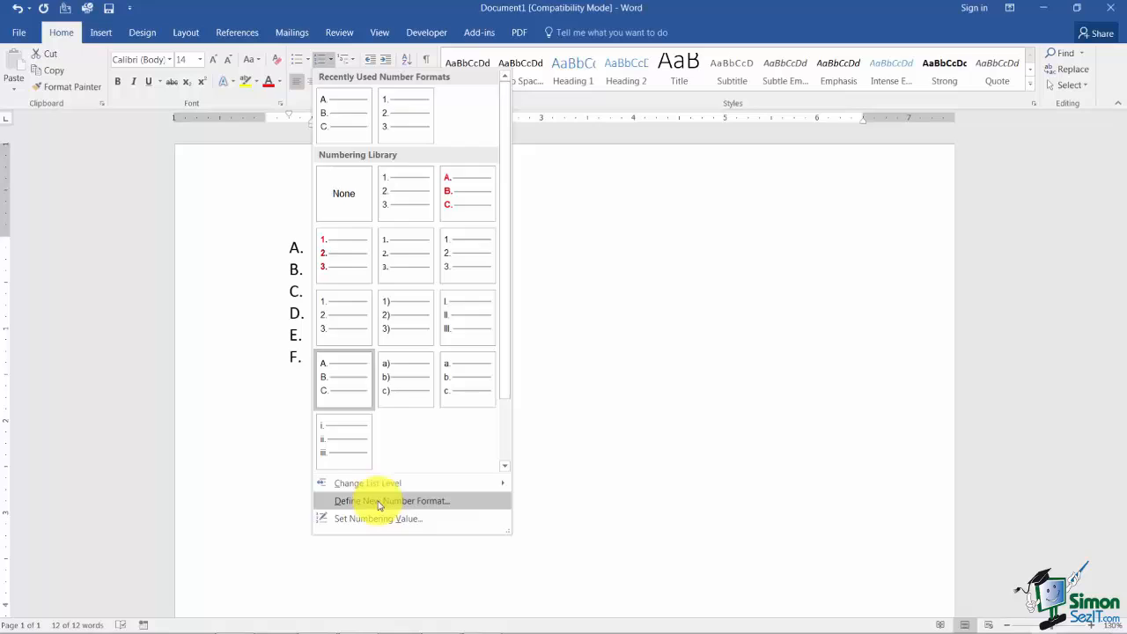
Define a new number format that keeps the A, B, C number style
click(390, 500)
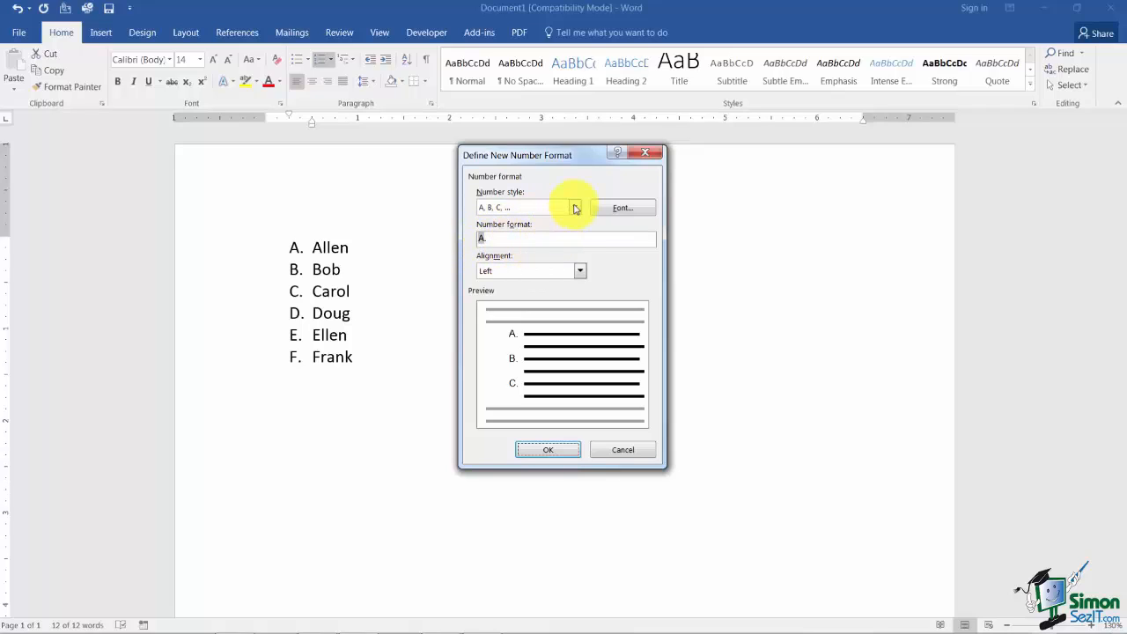
click(574, 207)
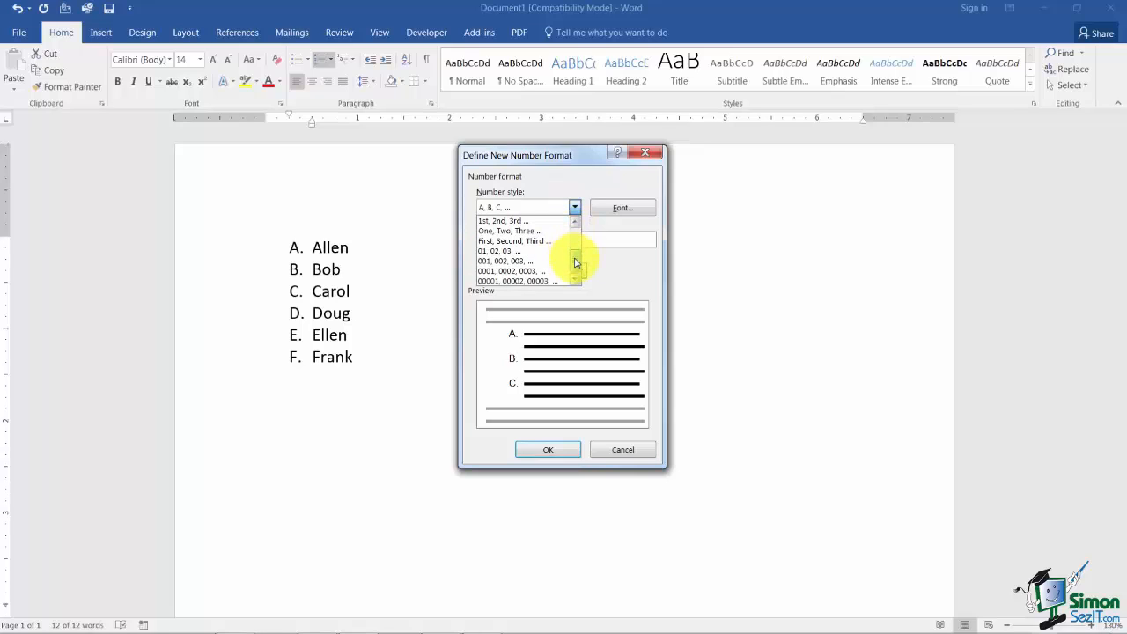
click(510, 251)
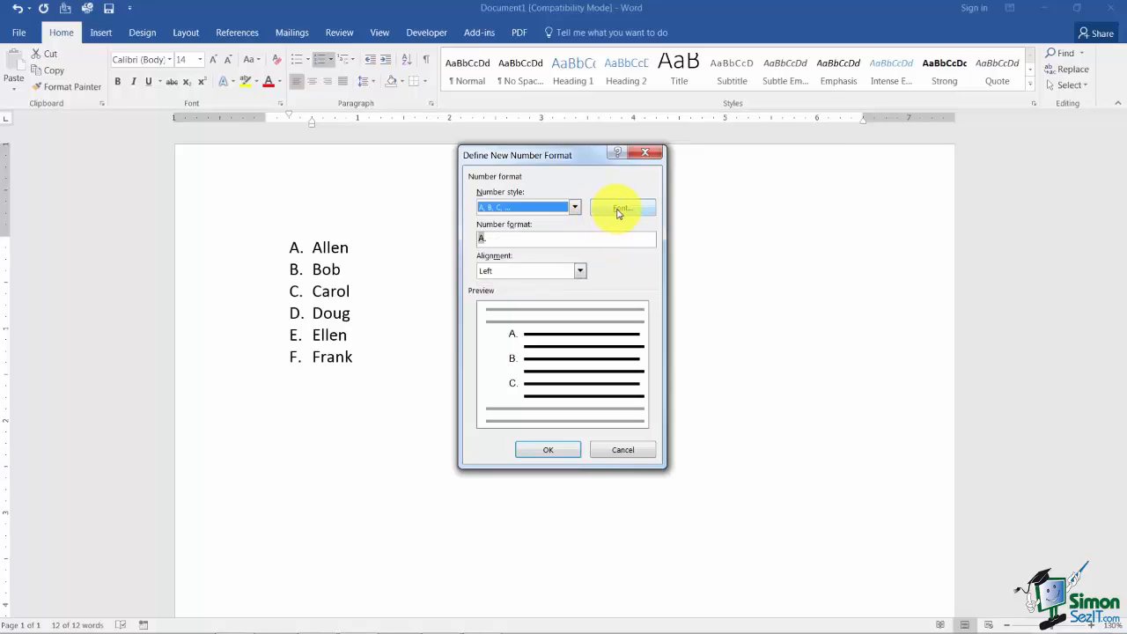
click(622, 209)
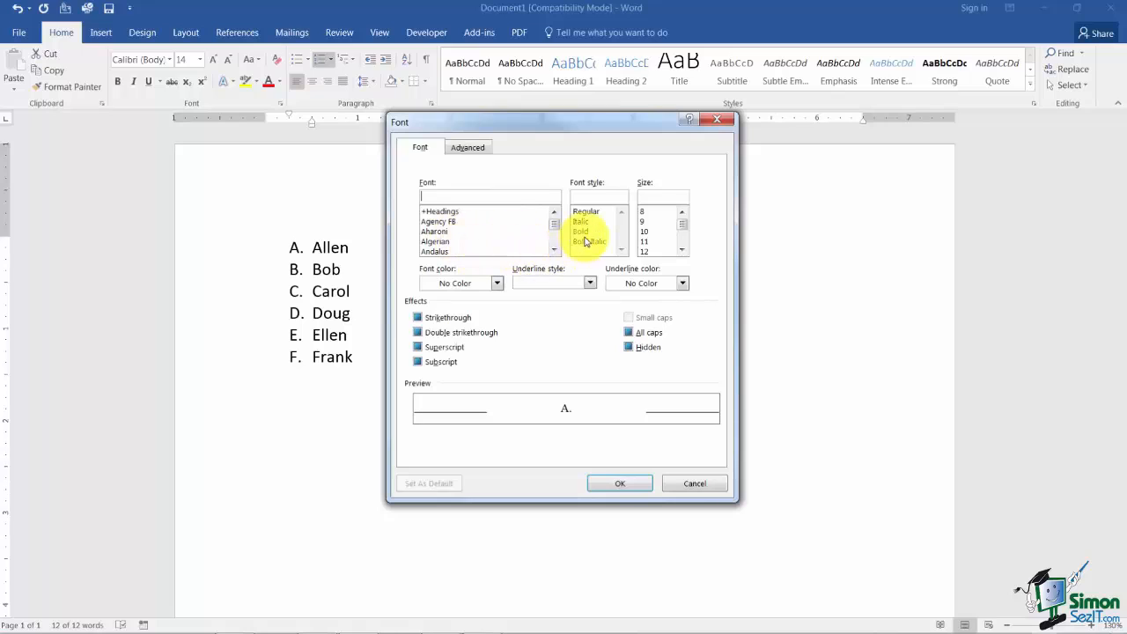
Set the list letters' font to bold red and confirm it
click(581, 231)
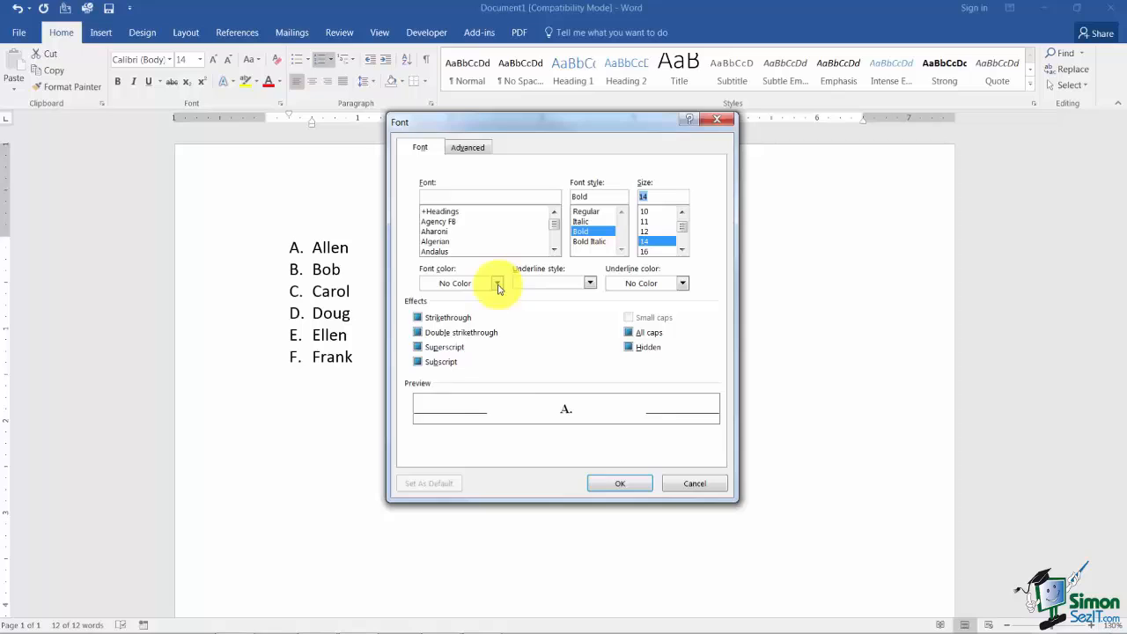
click(497, 283)
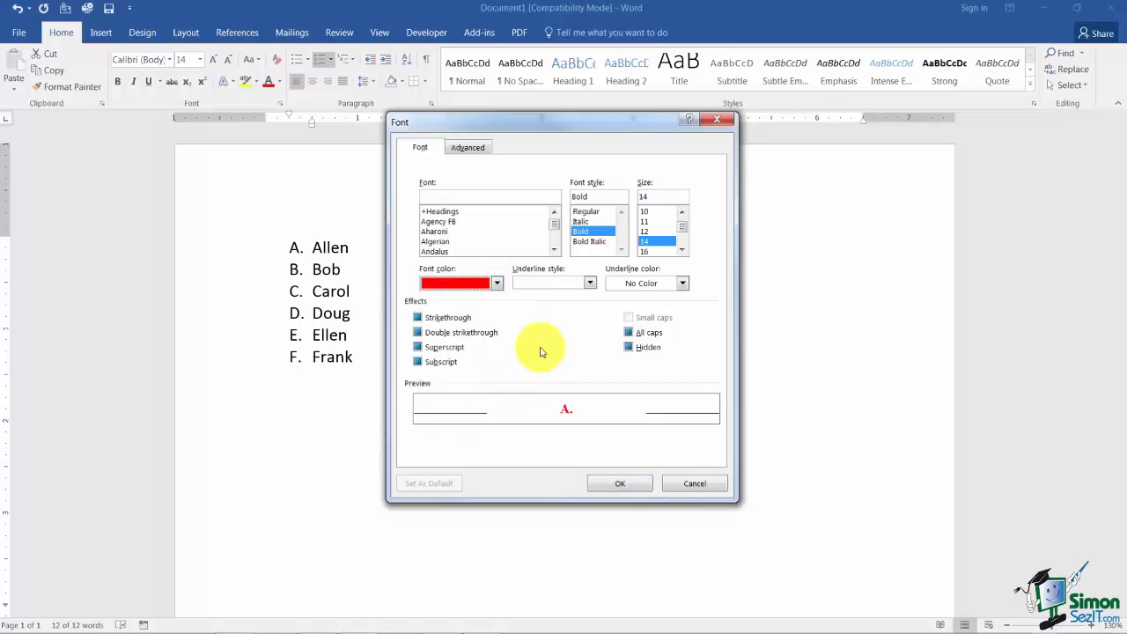
mouse_move(543, 343)
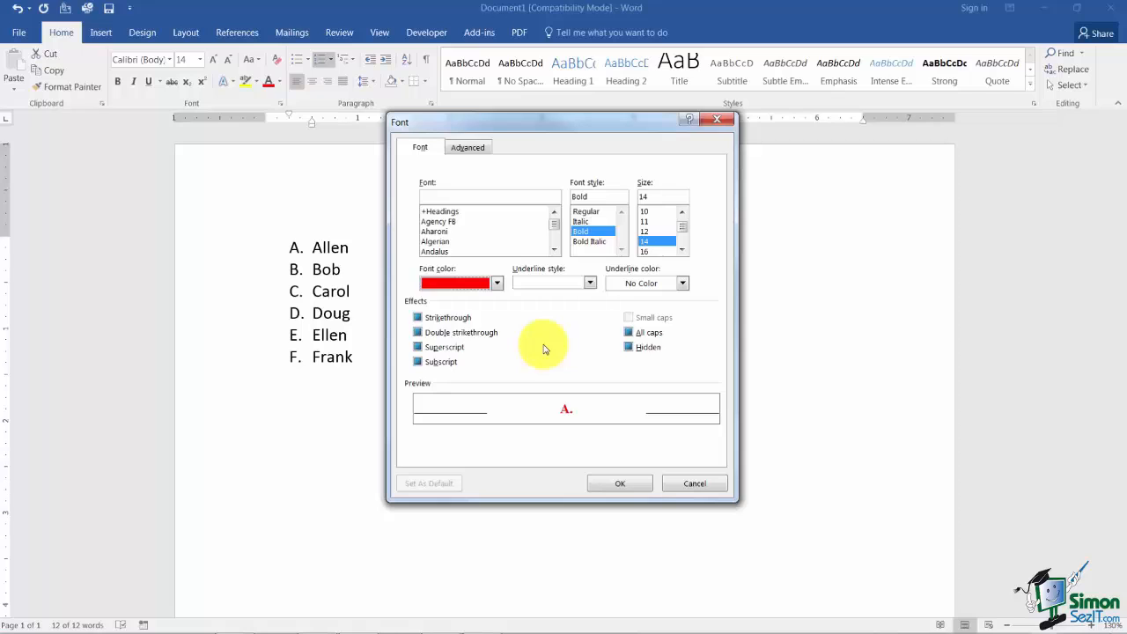
click(620, 482)
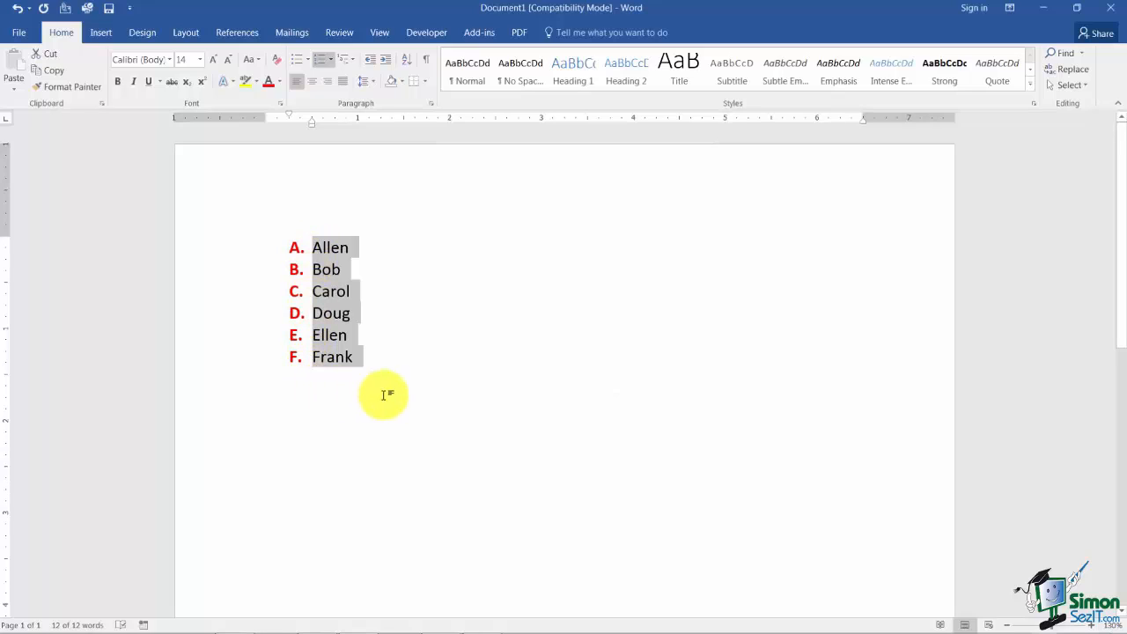
mouse_move(424, 173)
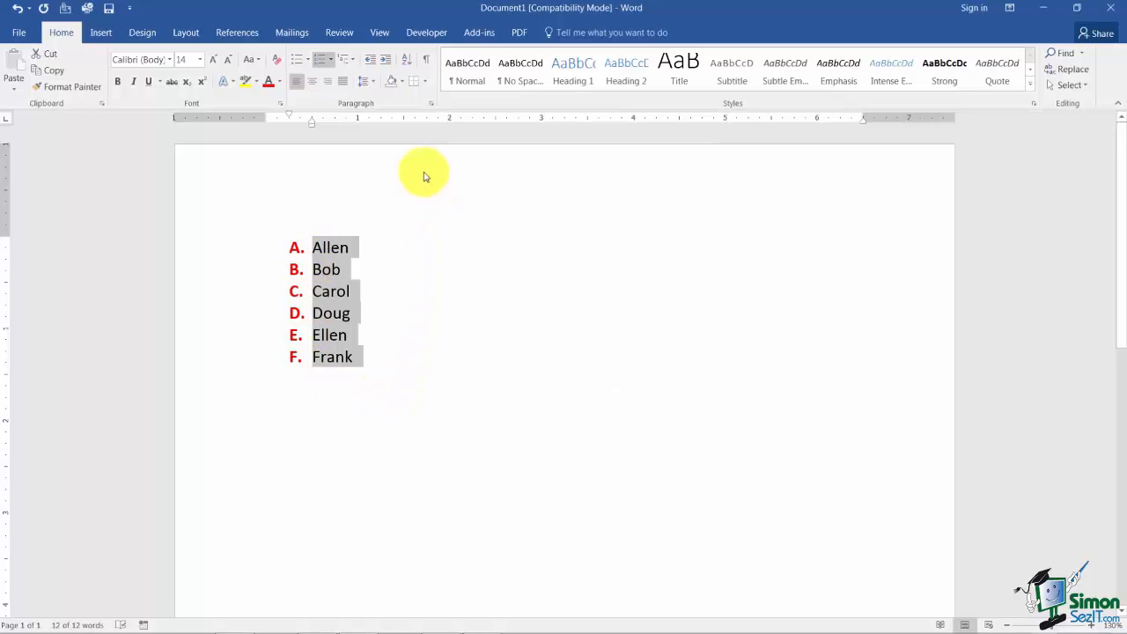
Define a new number format with Right alignment and apply it
click(322, 59)
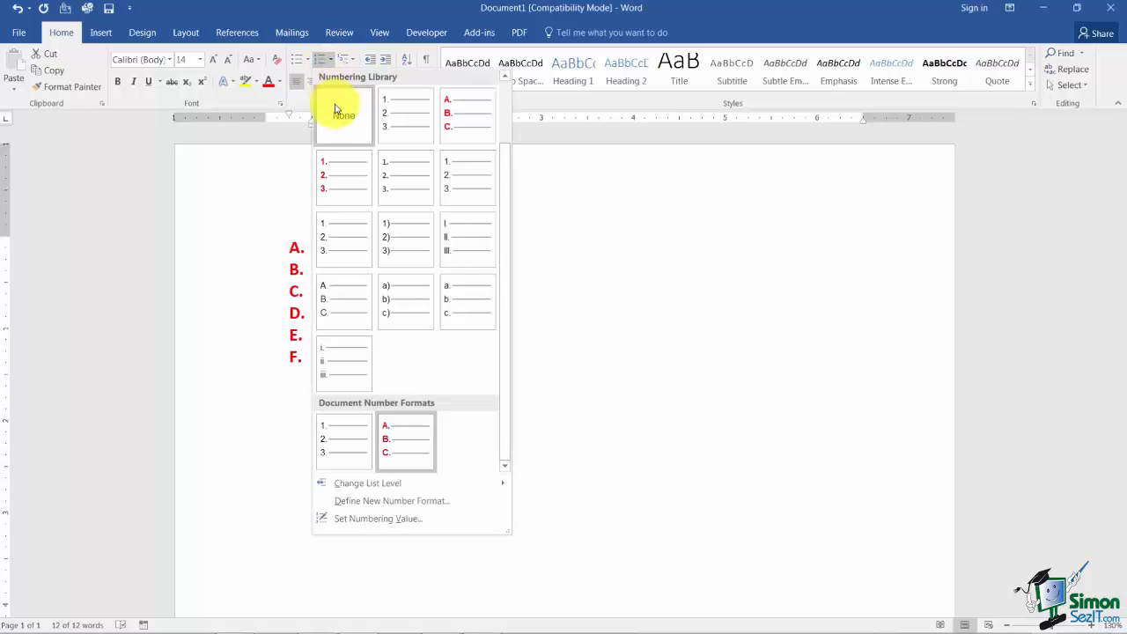
mouse_move(385, 500)
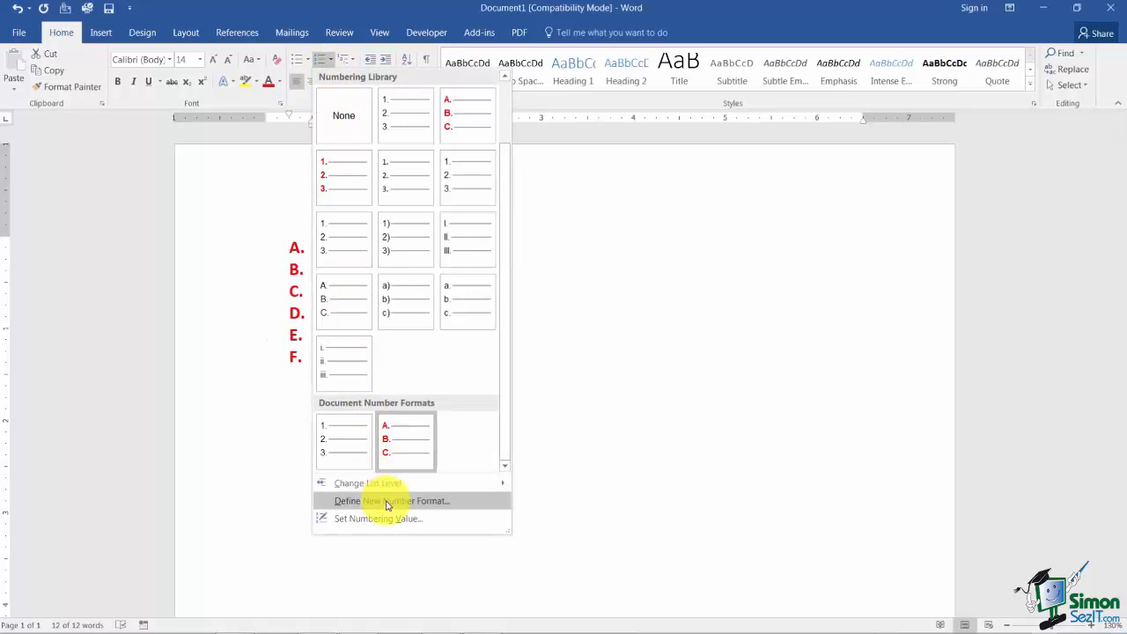
click(387, 501)
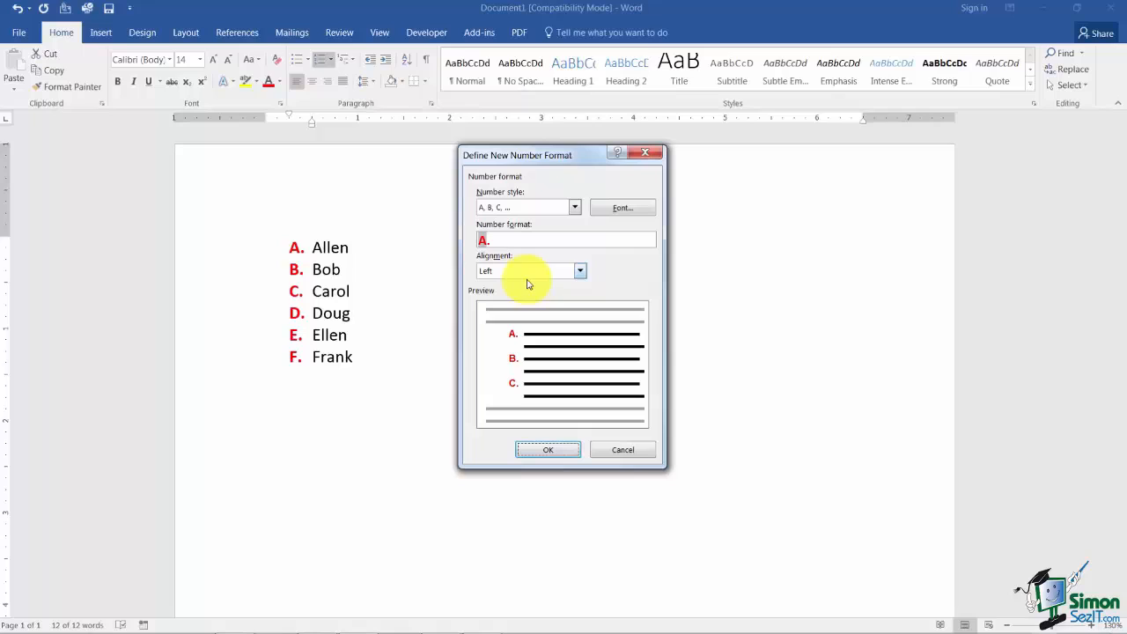
click(580, 270)
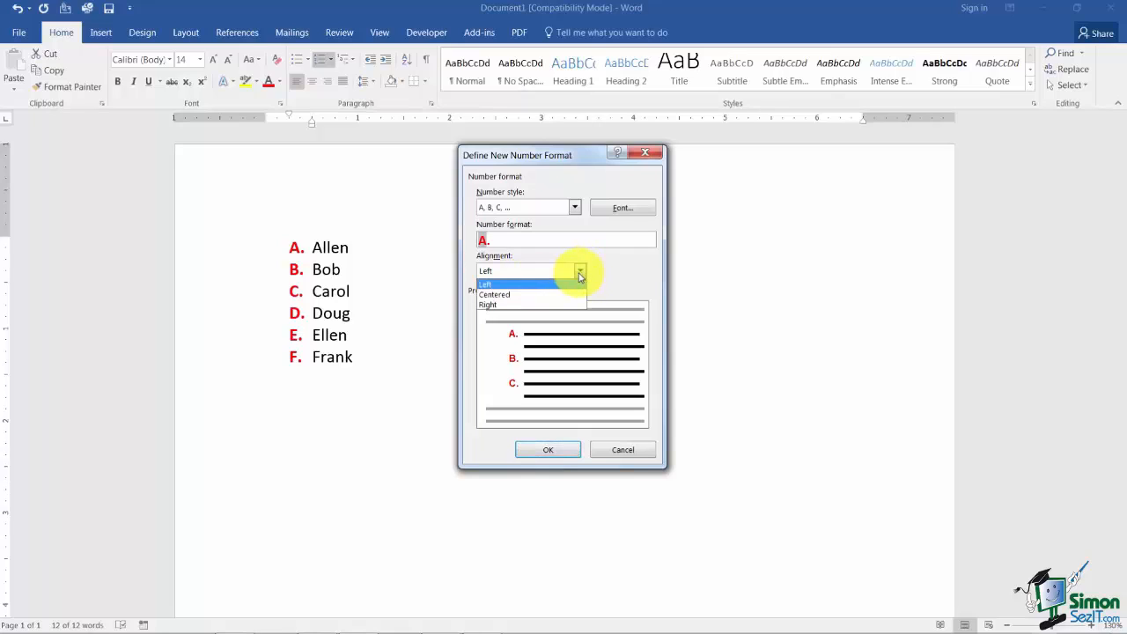
mouse_move(533, 288)
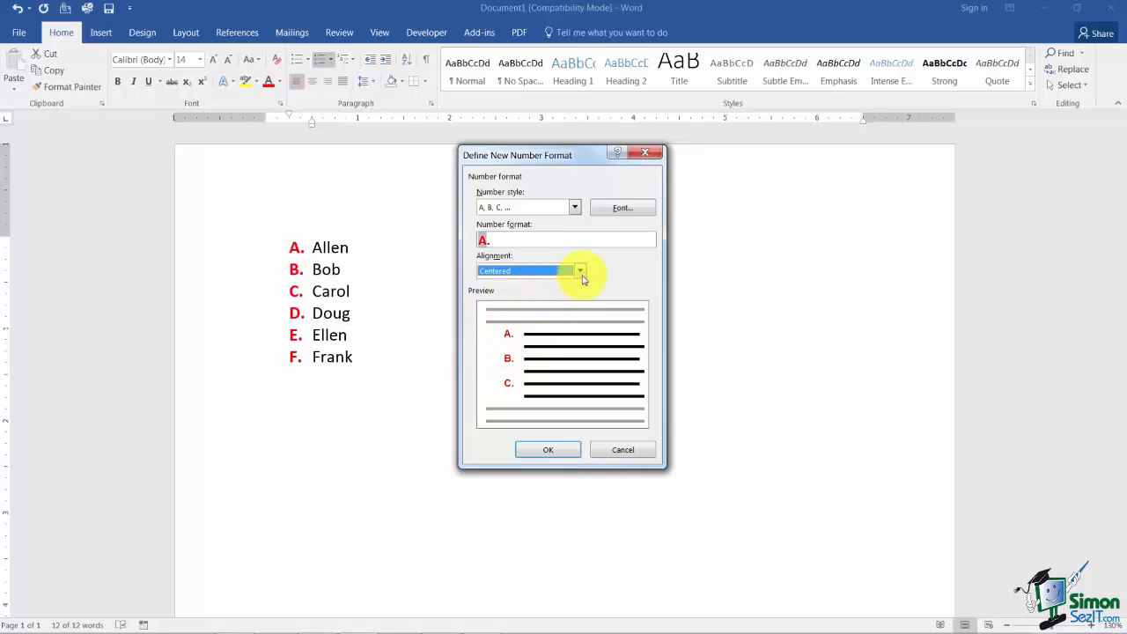
click(579, 270)
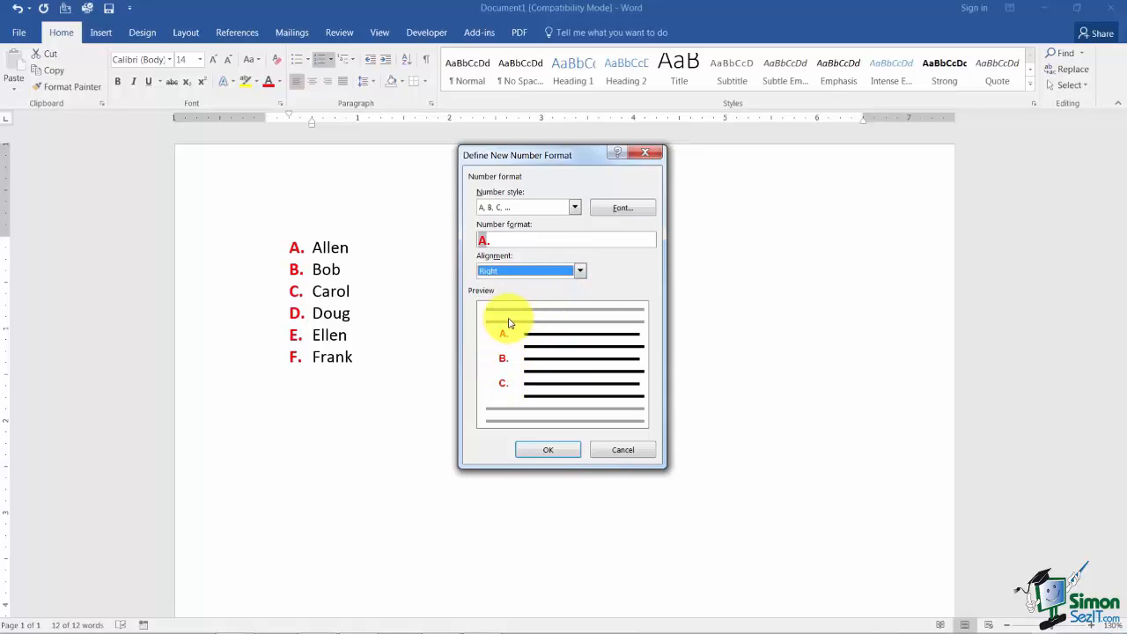
click(548, 449)
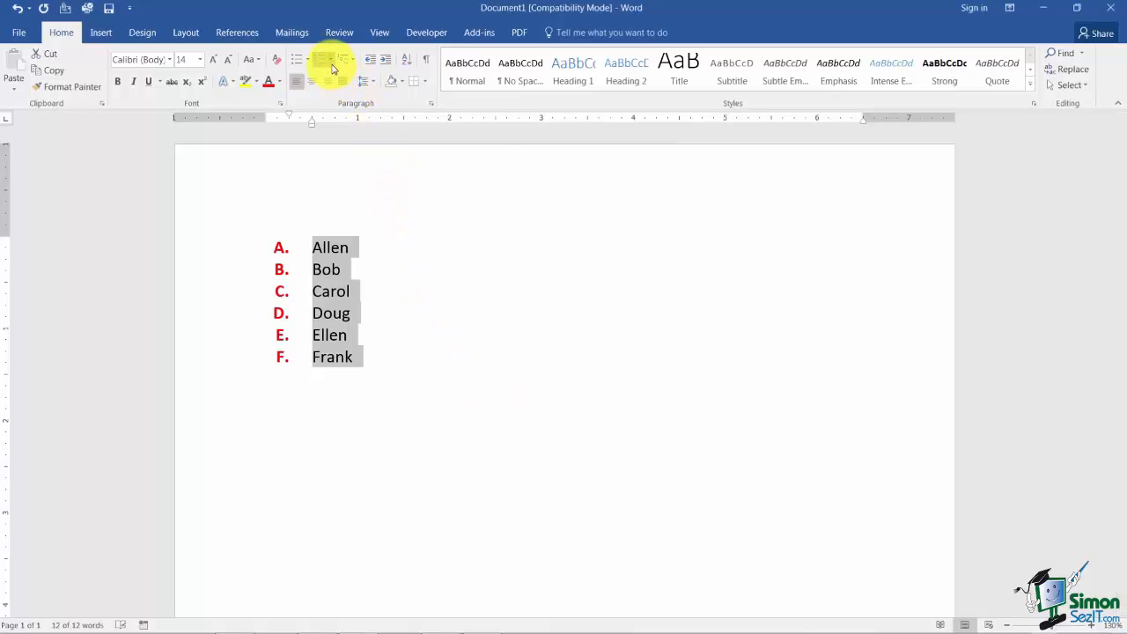
click(338, 59)
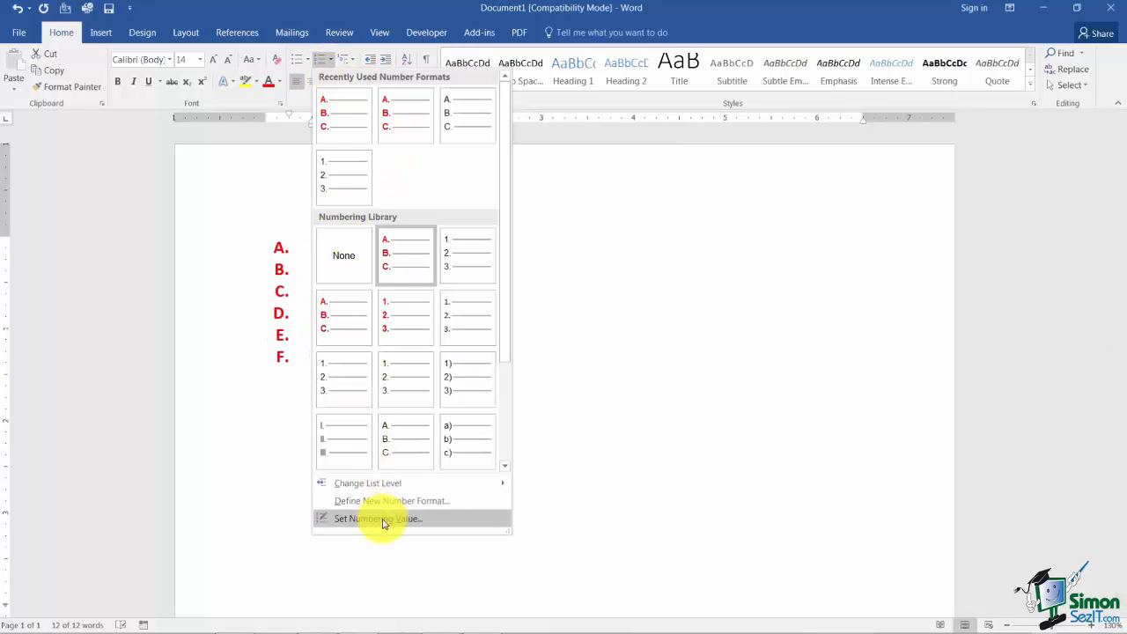
Set the list's numbering value to J so it runs J through O
click(378, 517)
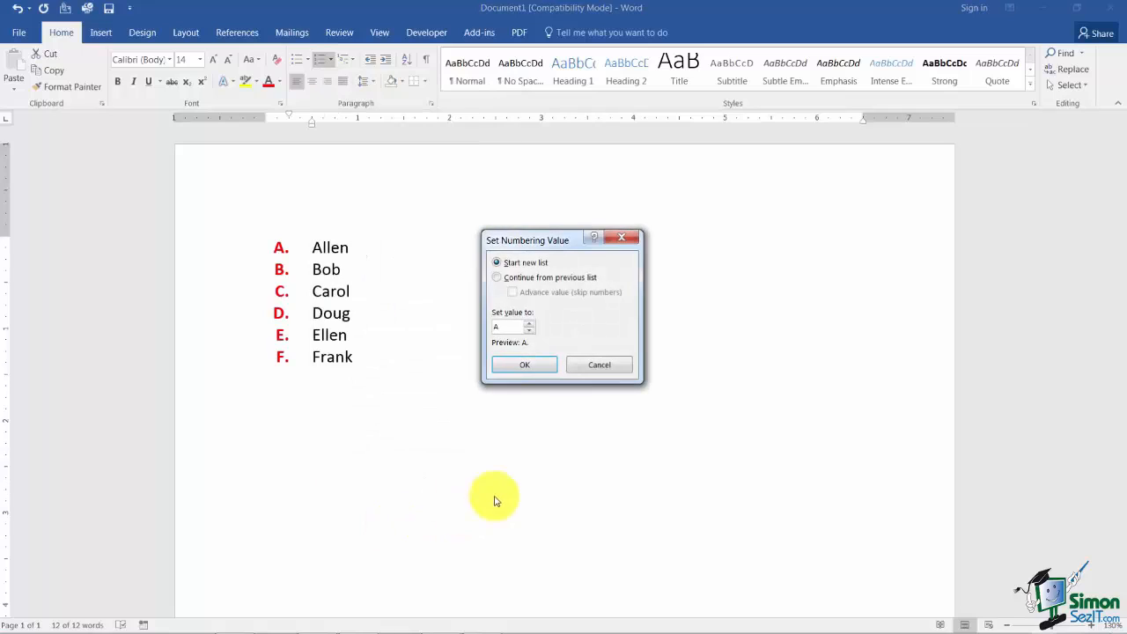
mouse_move(539, 393)
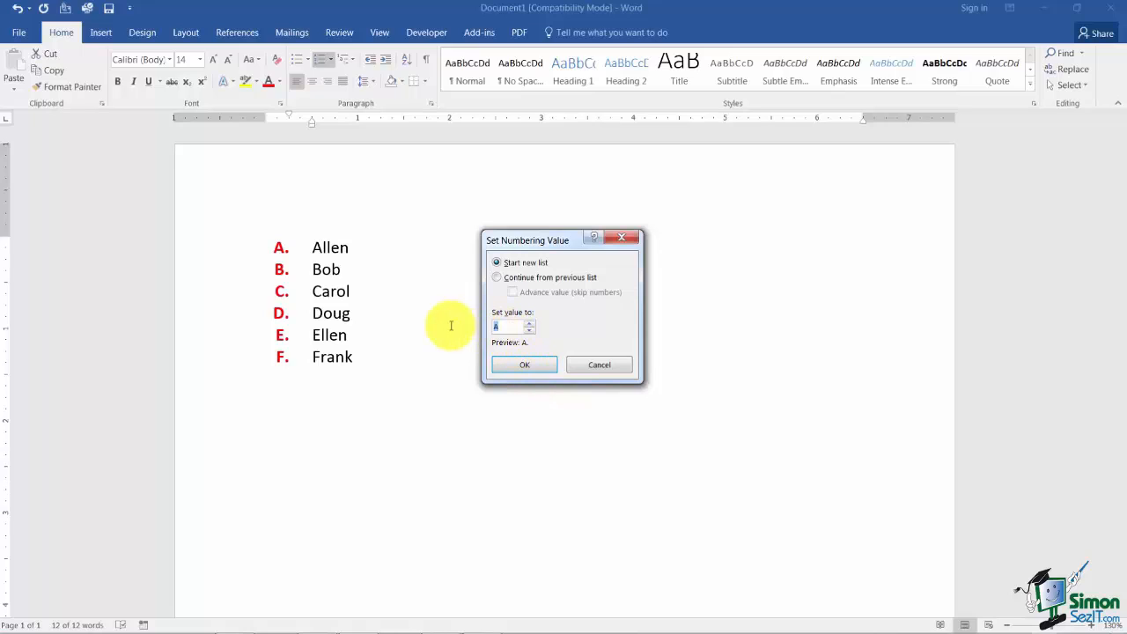
text(J)
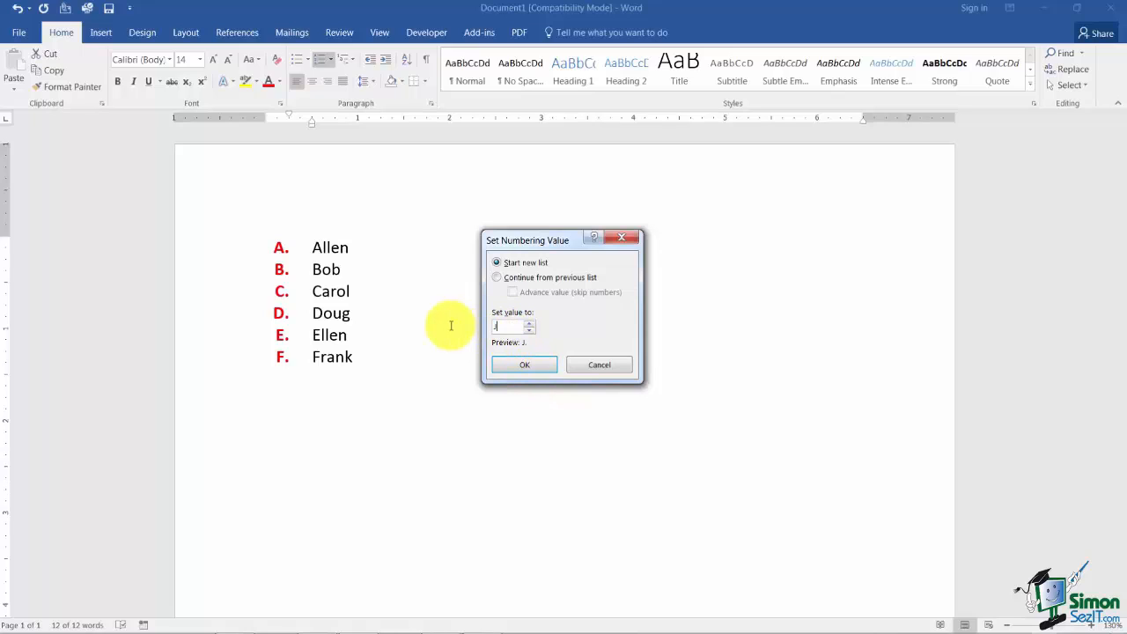
click(524, 364)
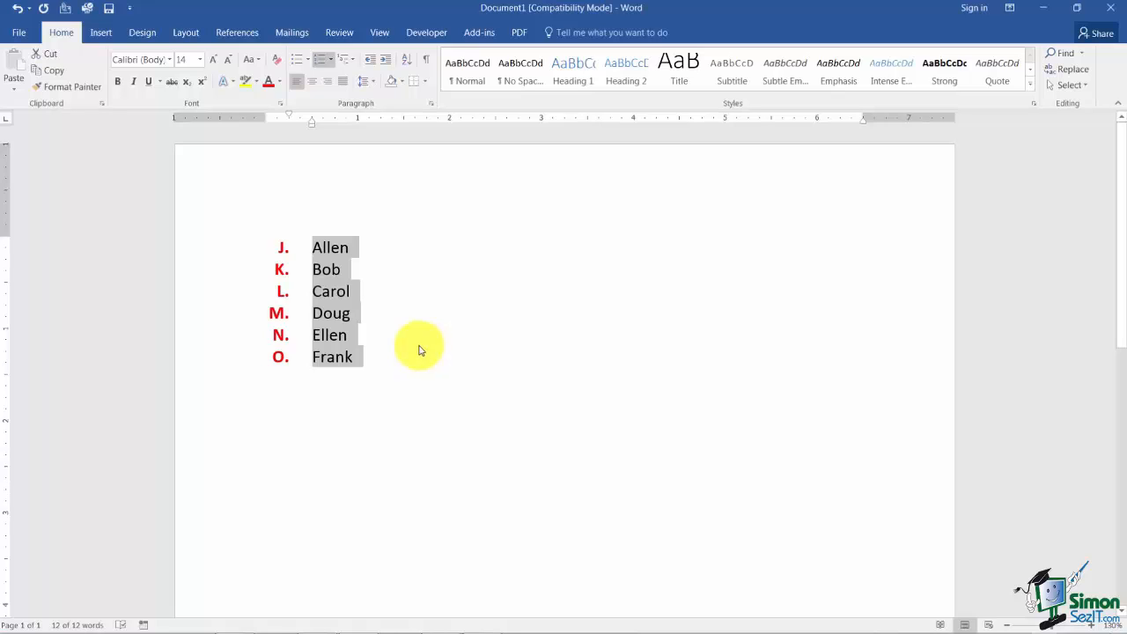
click(330, 59)
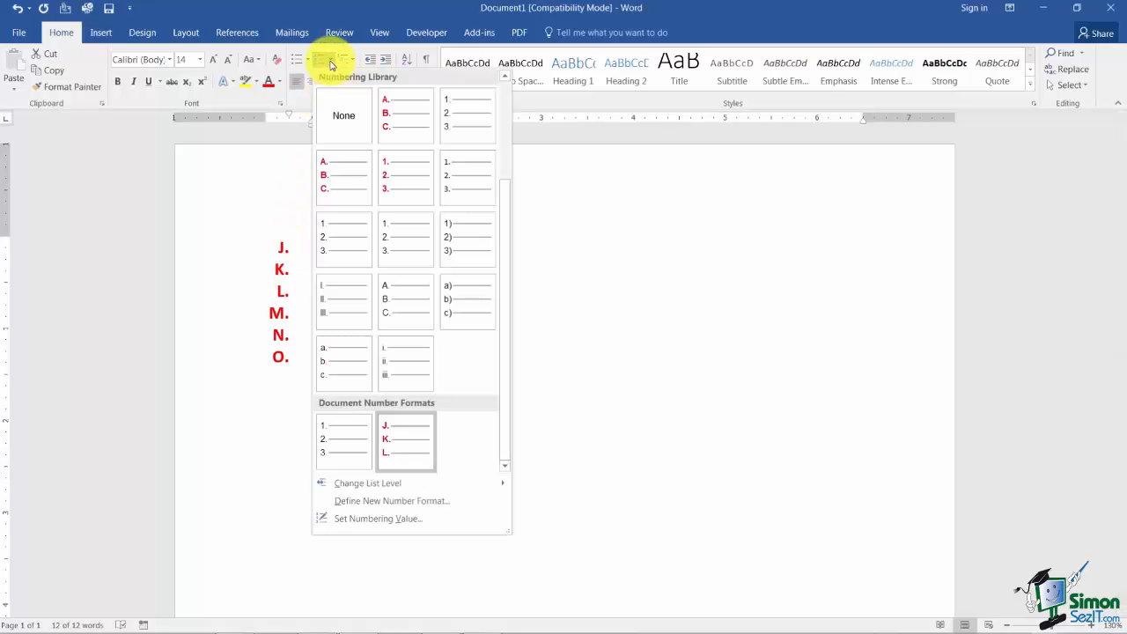
mouse_move(377, 518)
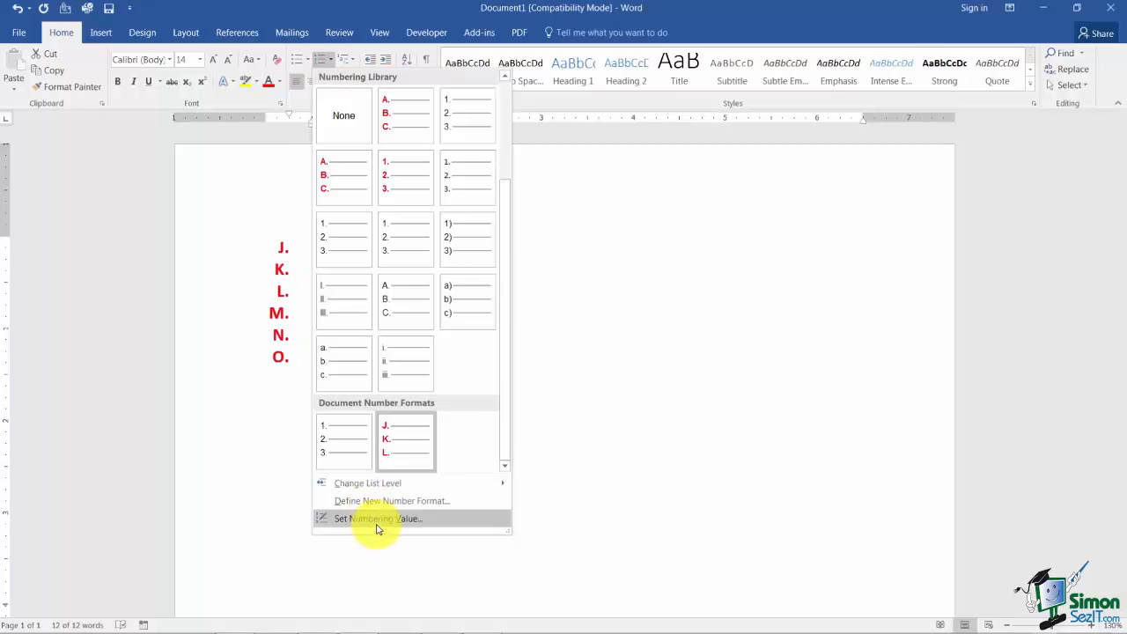
Try Continue and Start new list in Set Numbering Value, keeping the J start
click(376, 518)
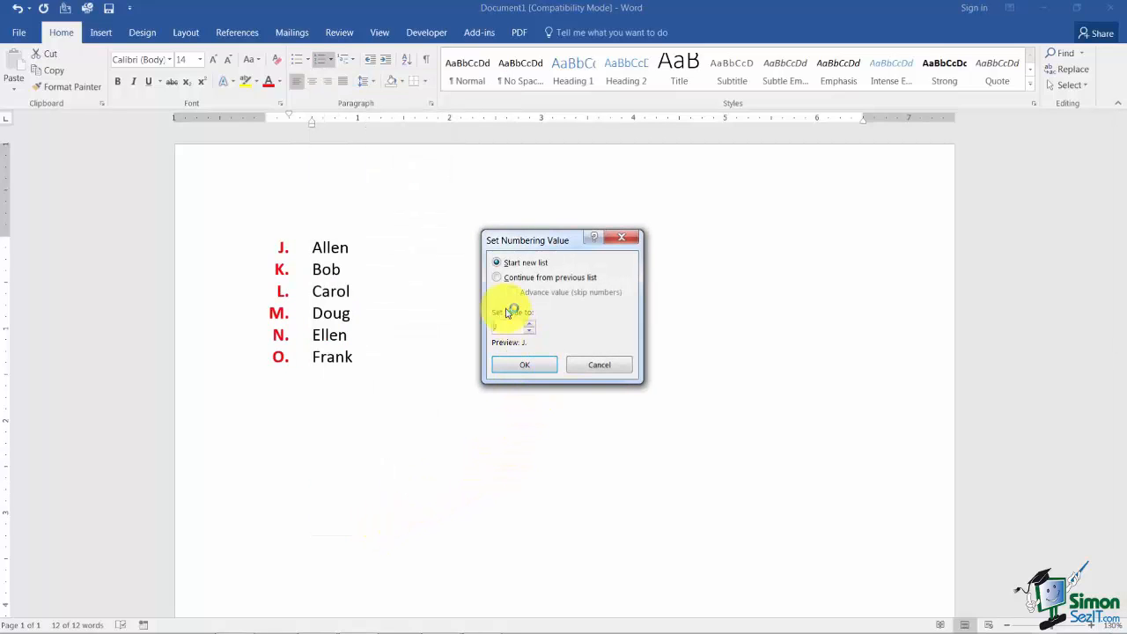
click(497, 278)
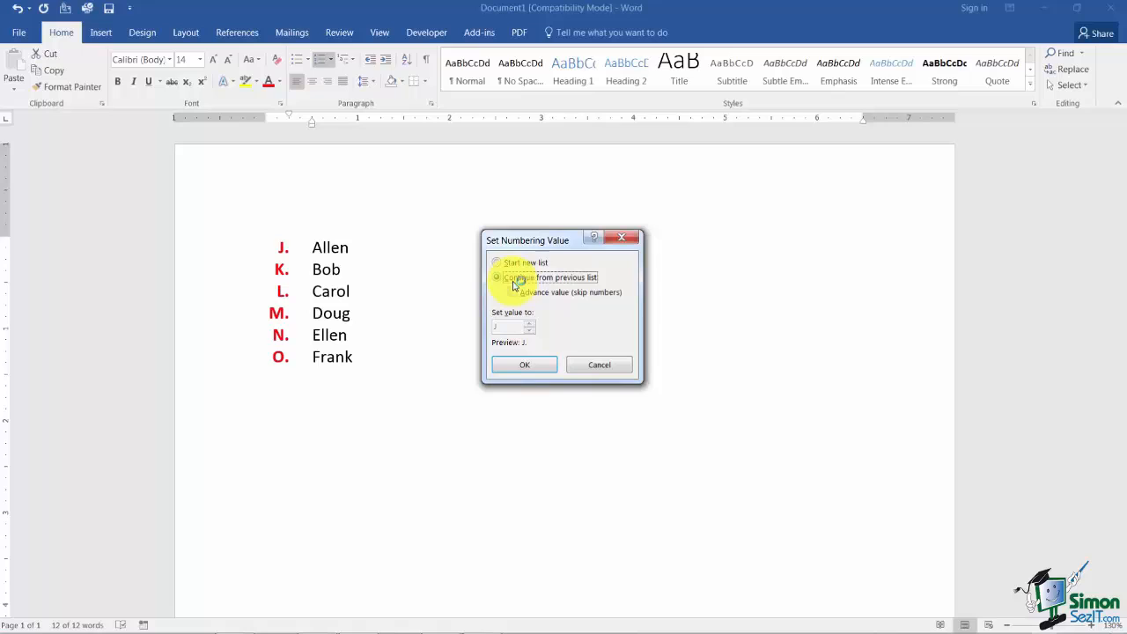
click(497, 276)
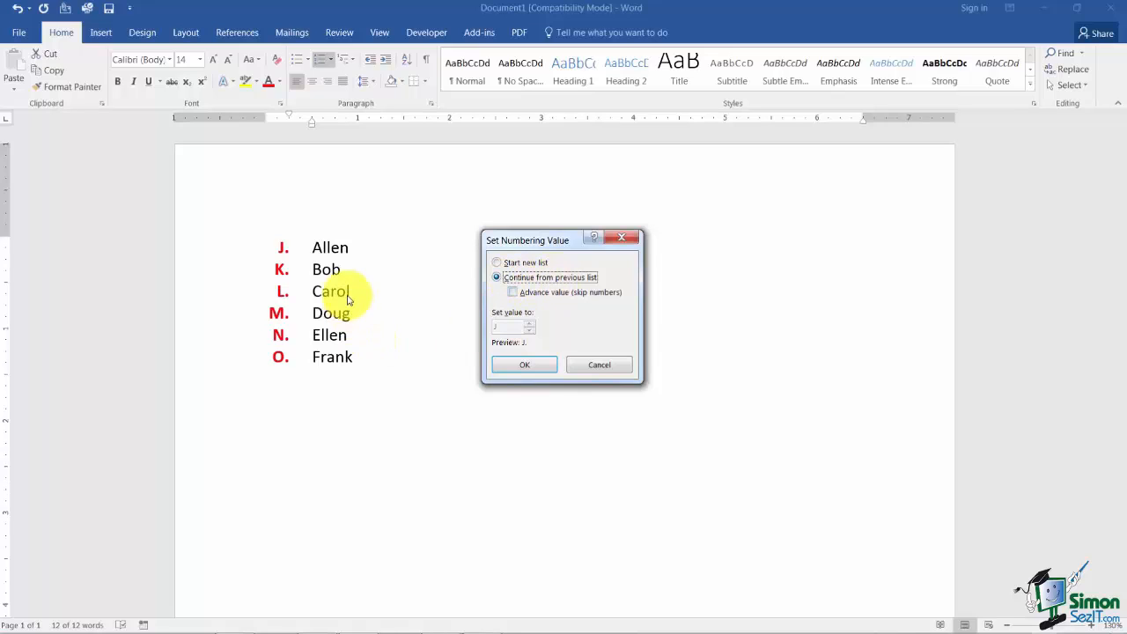
mouse_move(357, 364)
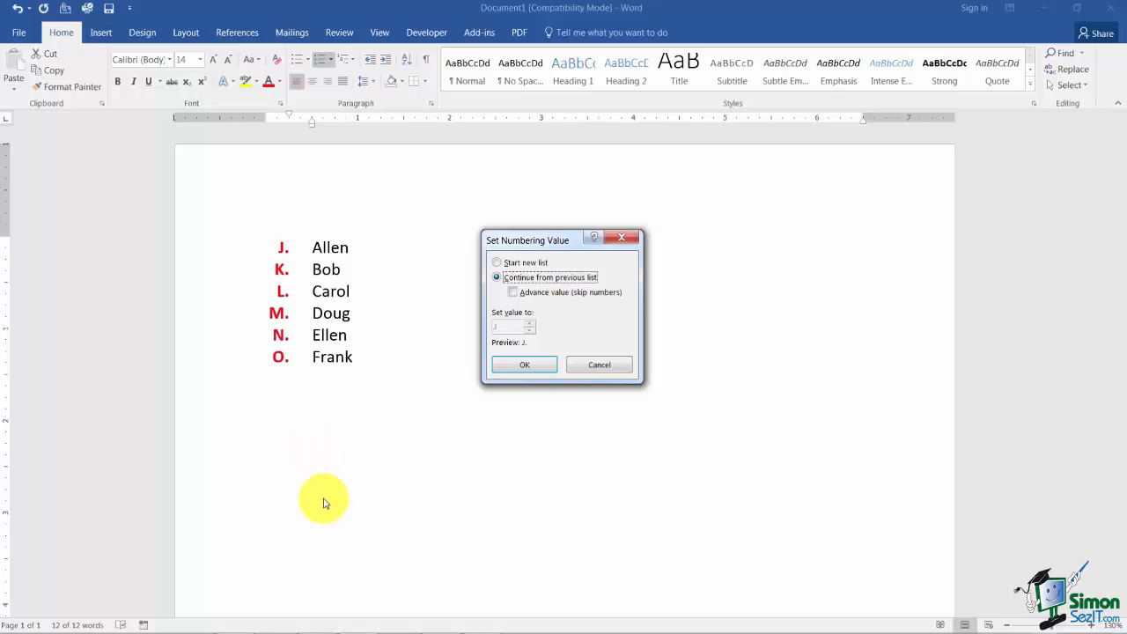
mouse_move(274, 587)
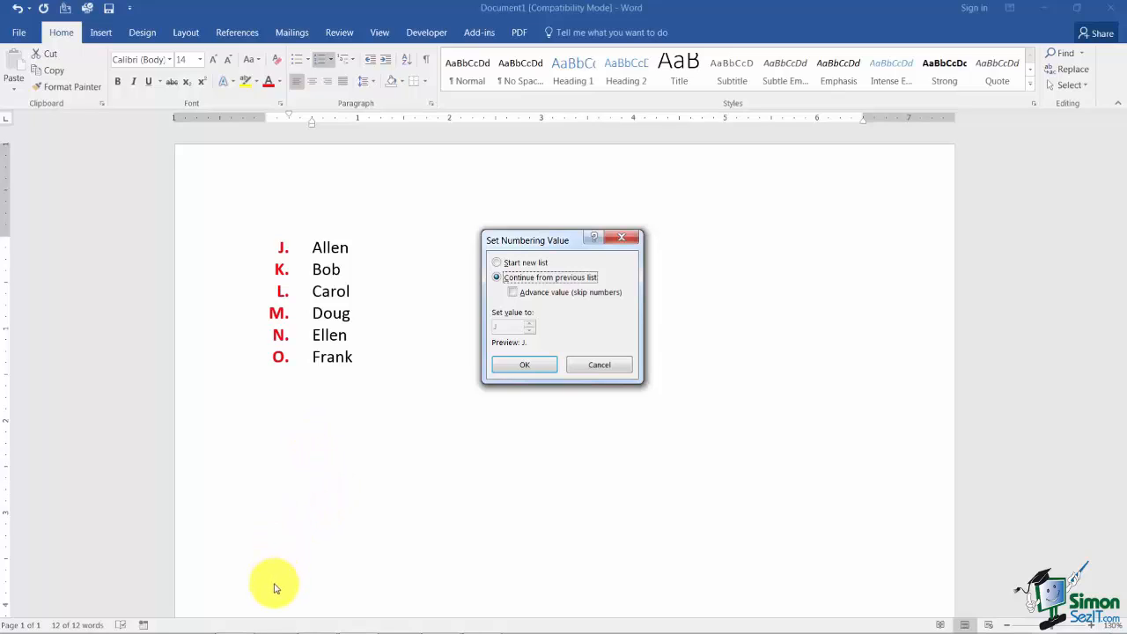
mouse_move(462, 350)
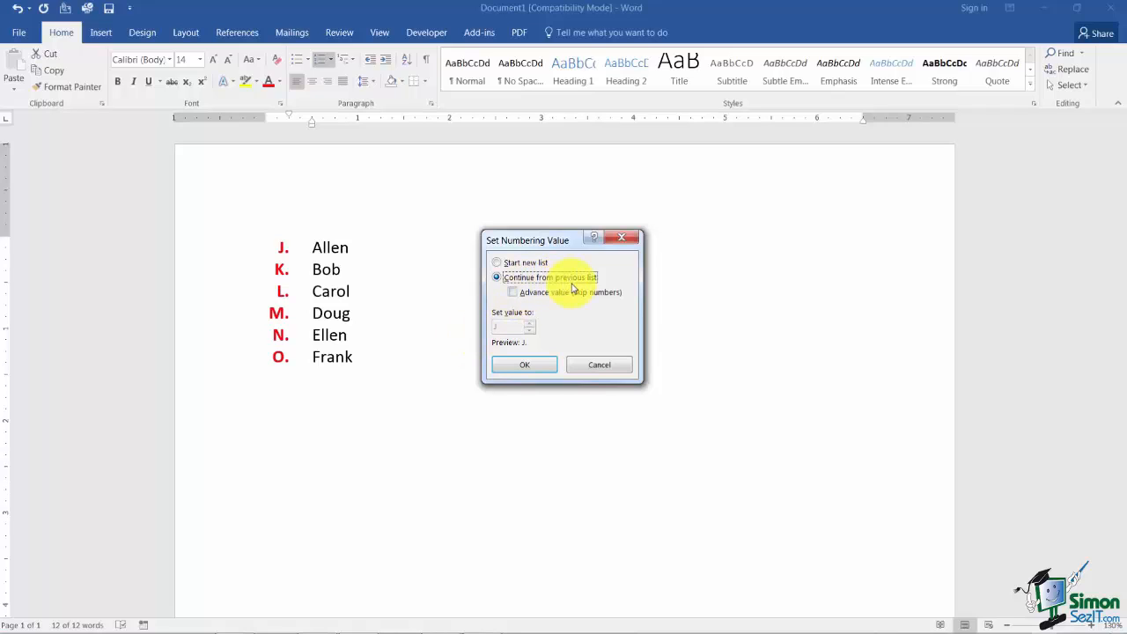
mouse_move(300, 361)
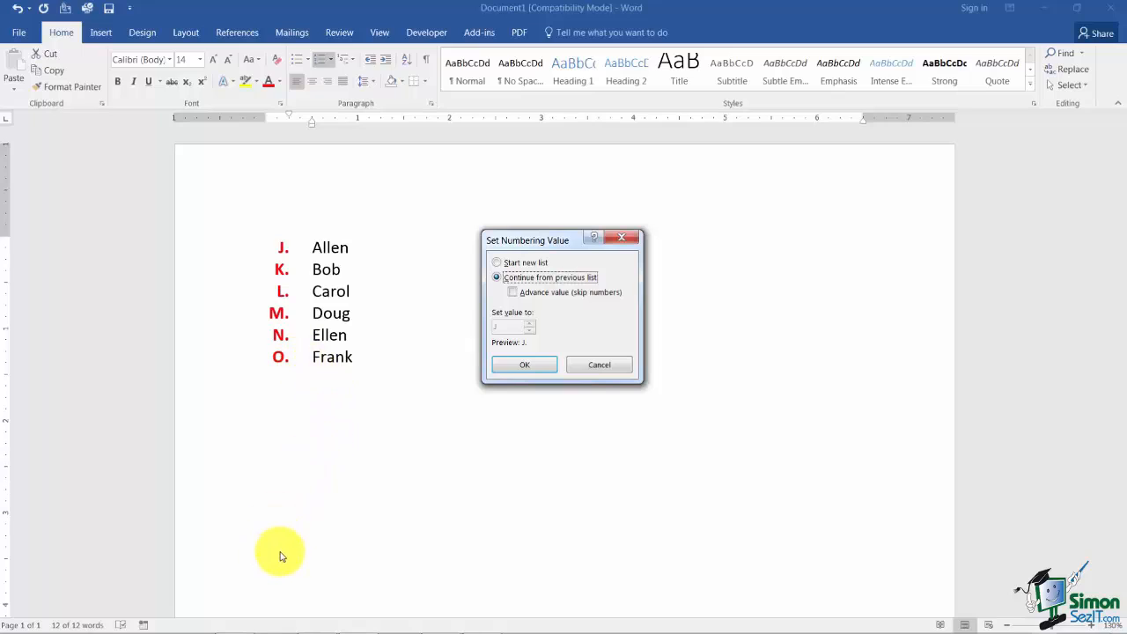
mouse_move(275, 559)
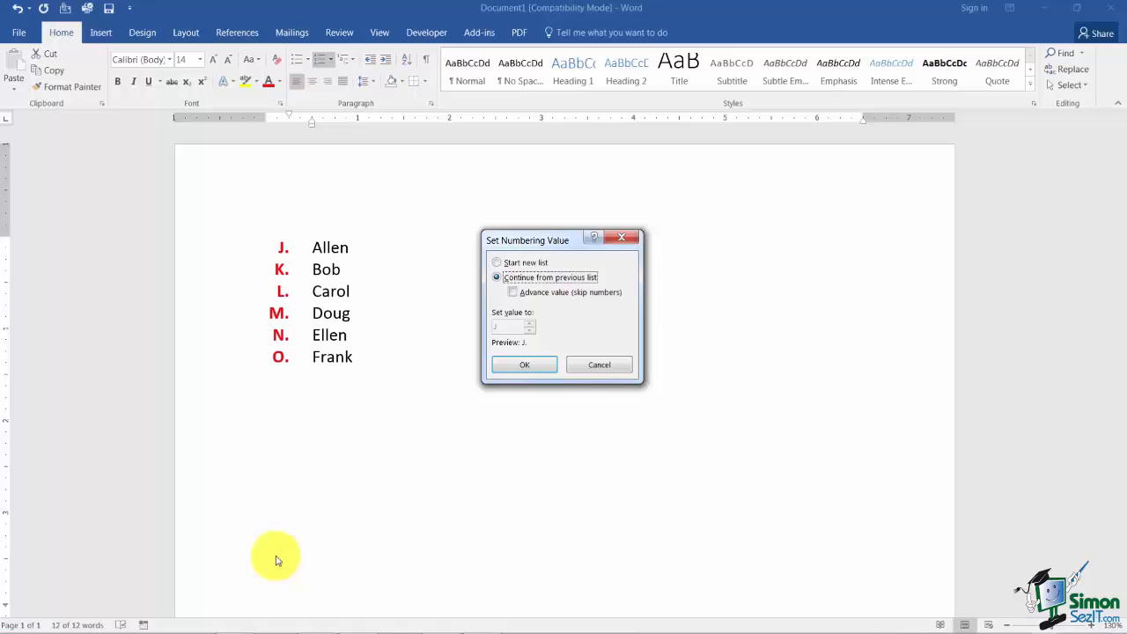
click(497, 263)
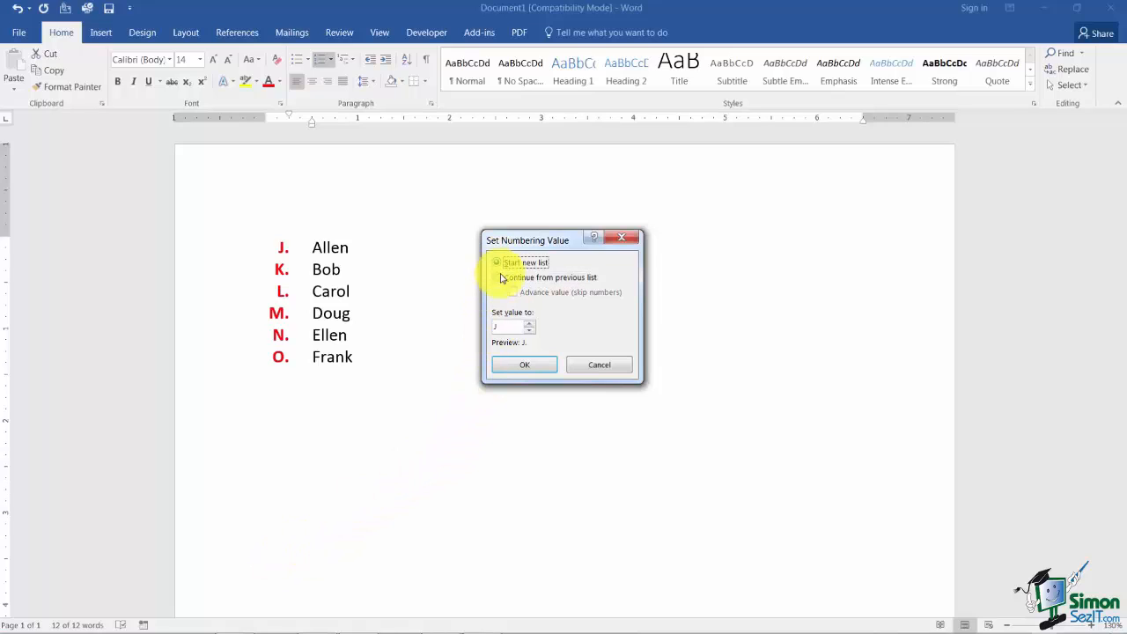
click(524, 364)
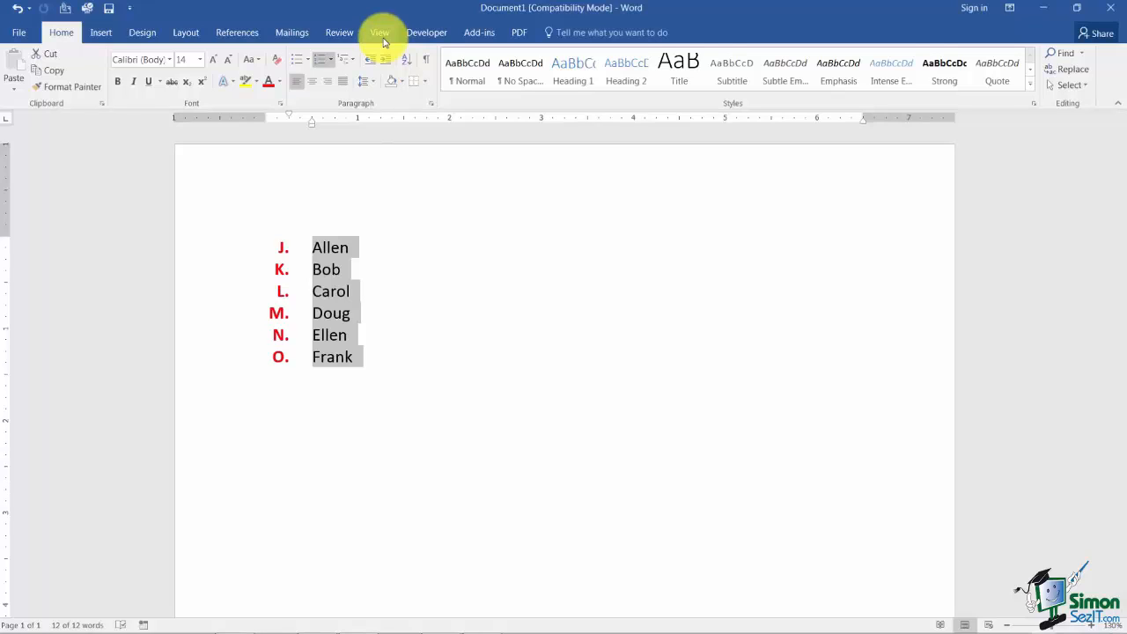
Switch to Burke Flyer.docx and scroll down to the Buying a Home section
click(379, 32)
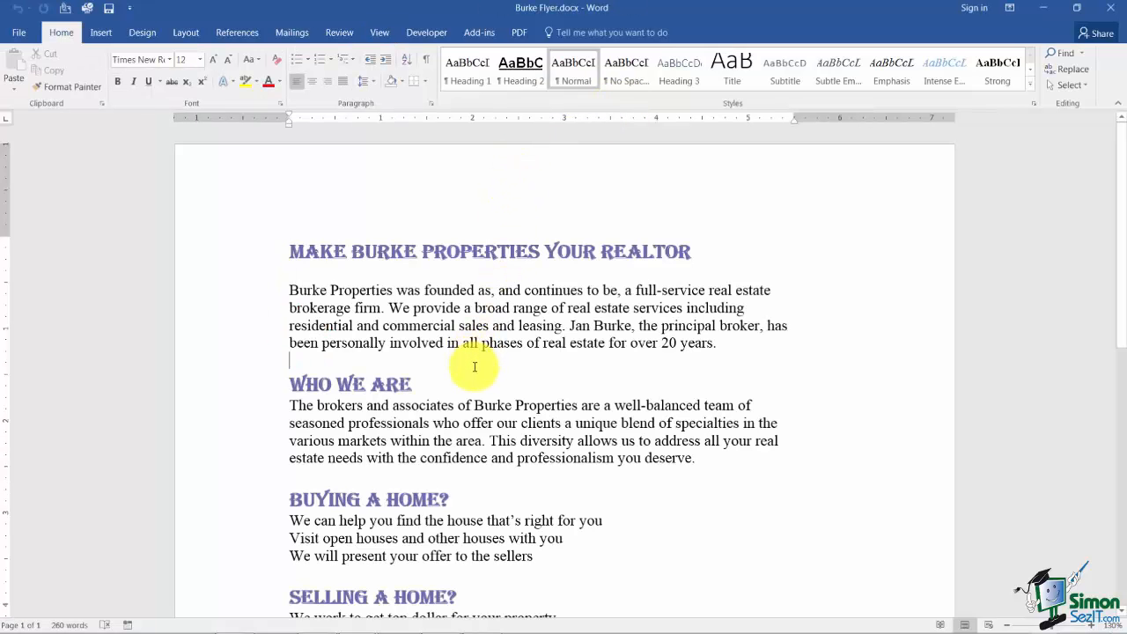
scroll(down, 3)
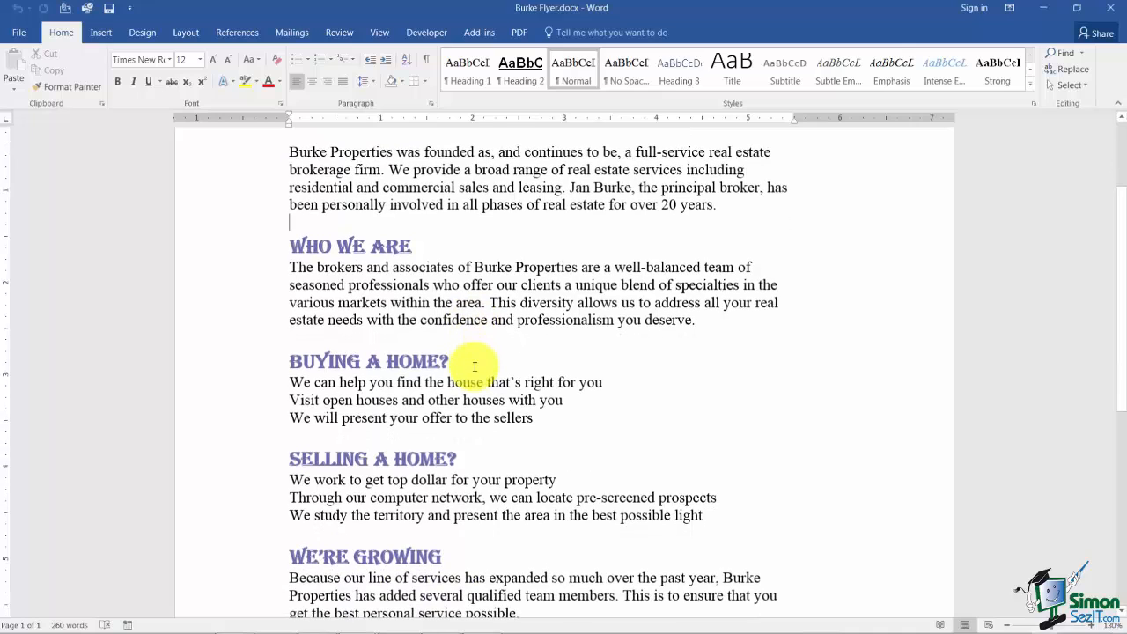
scroll(down, 3)
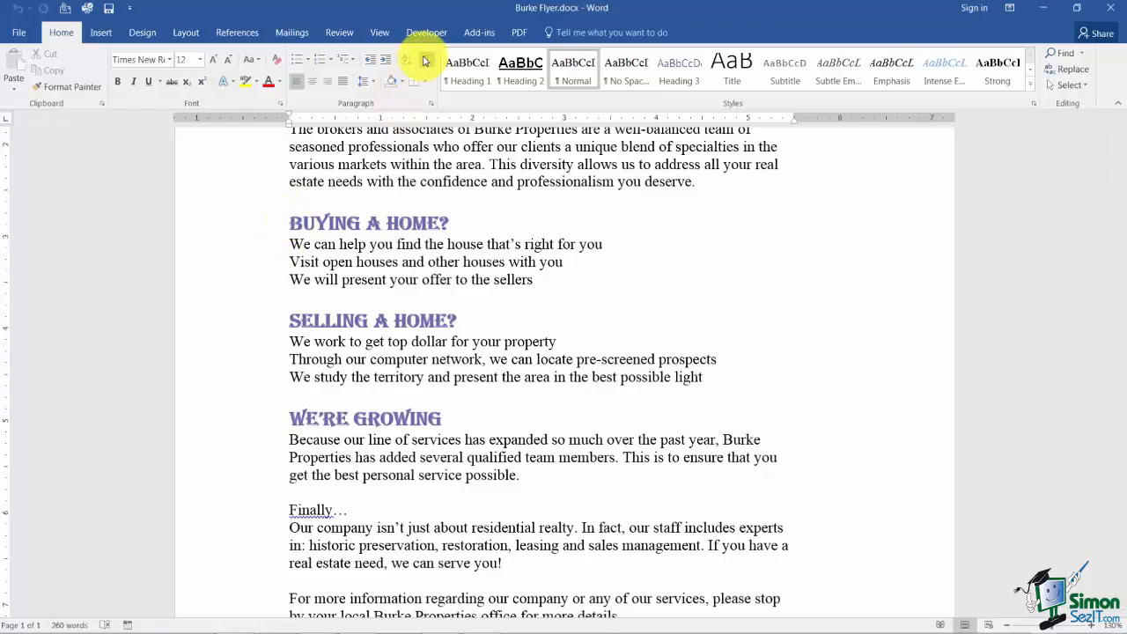
Show formatting marks and number the three Buying a Home lines 1 to 3
click(406, 59)
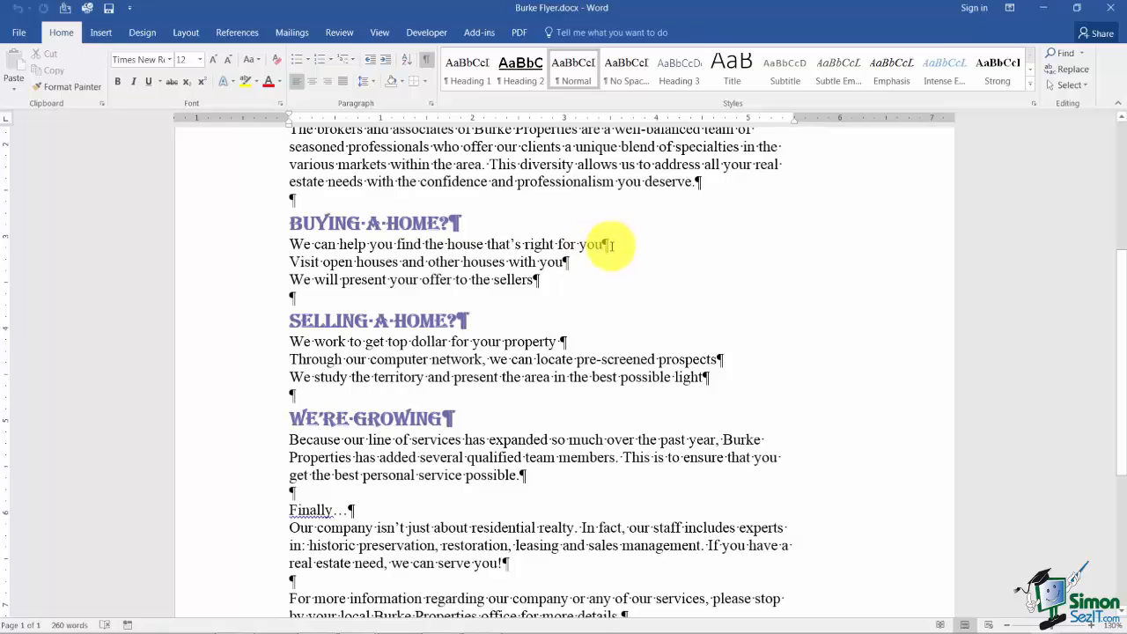
mouse_move(466, 68)
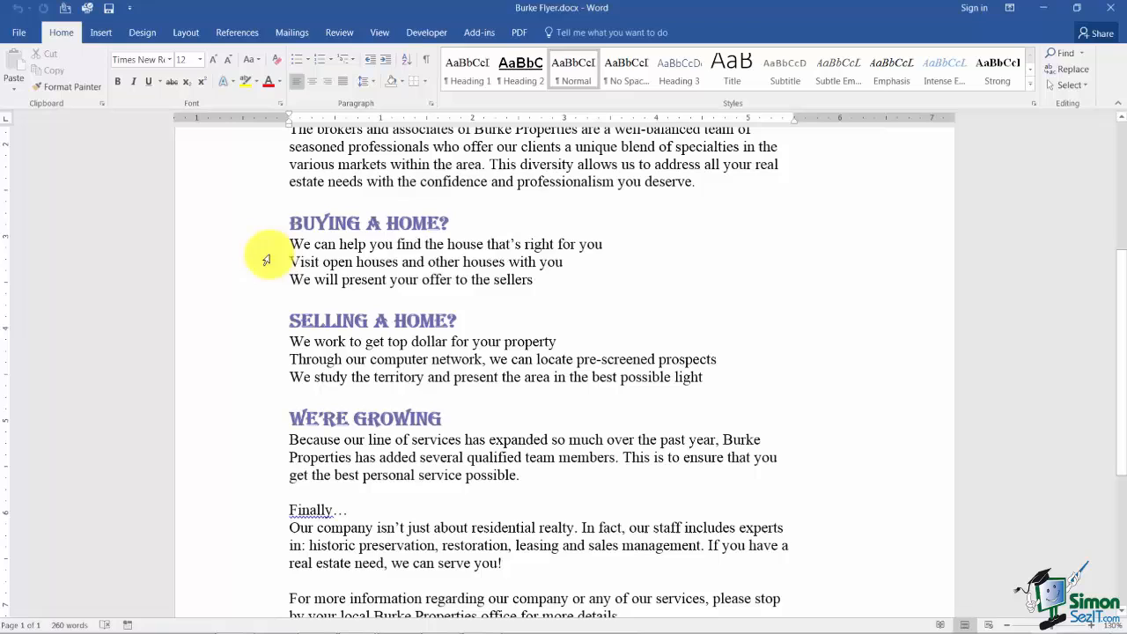
drag(289, 244, 533, 279)
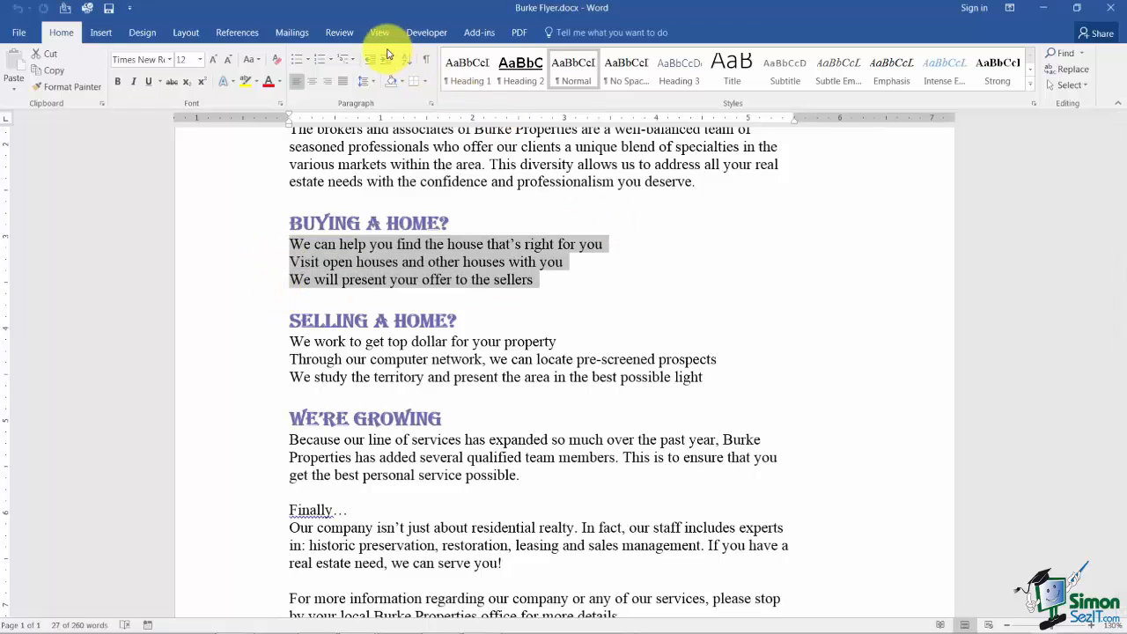
click(322, 59)
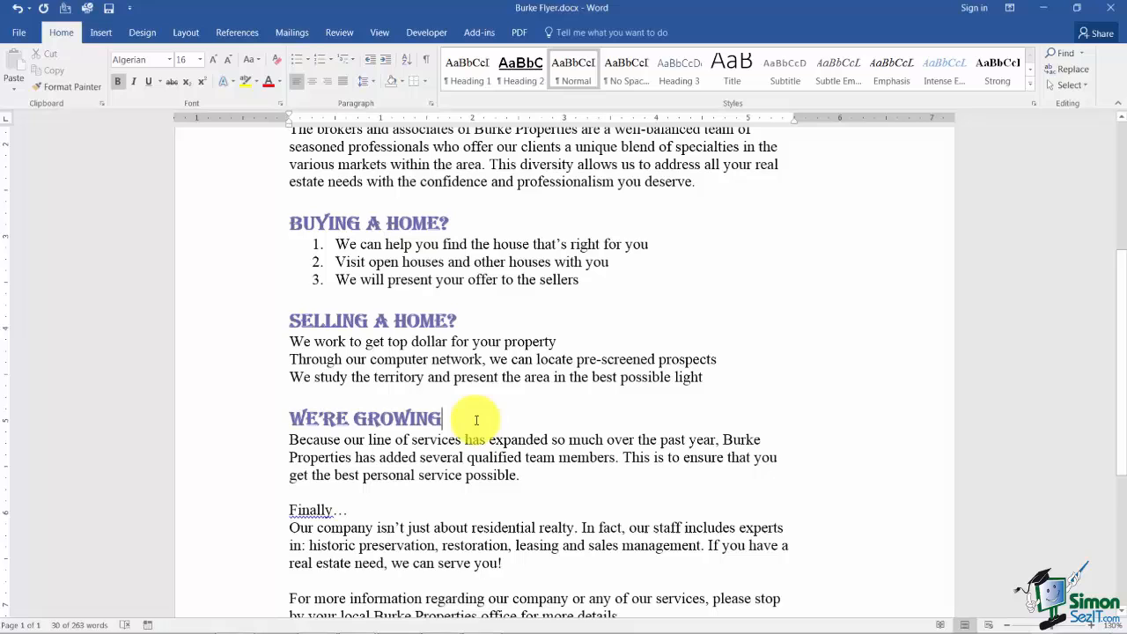
scroll(down, 3)
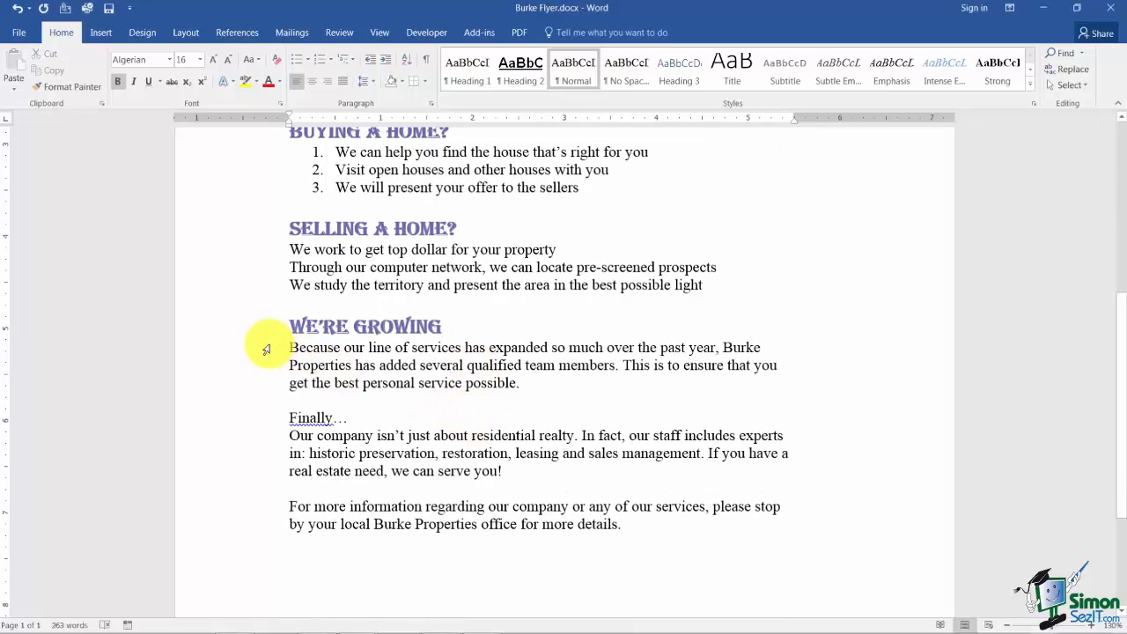
drag(290, 346, 519, 383)
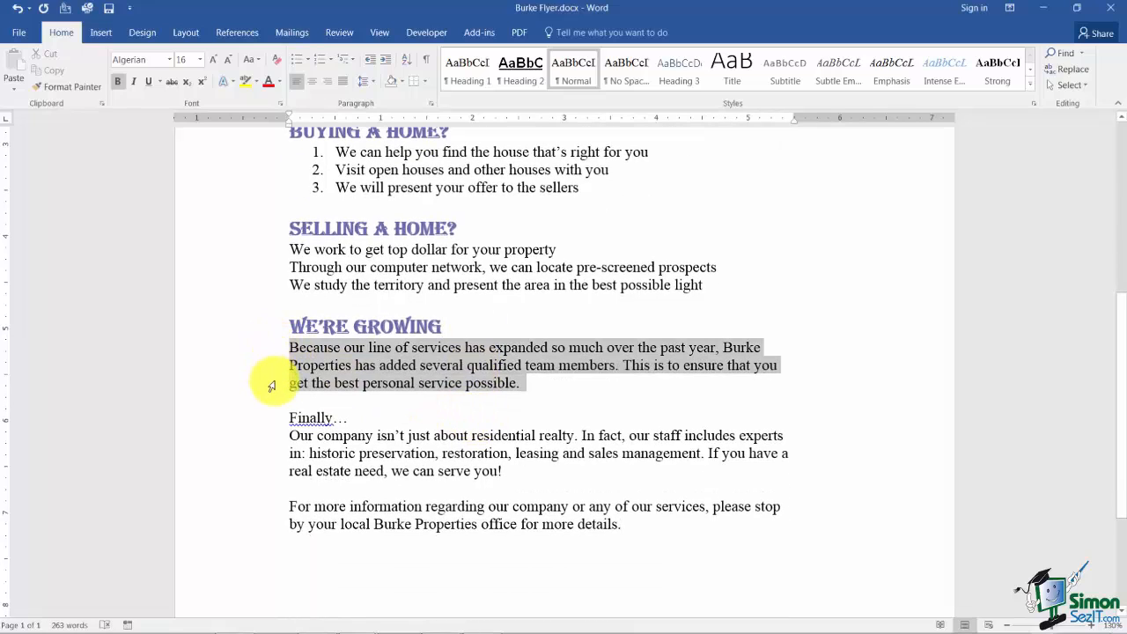
drag(271, 385, 286, 528)
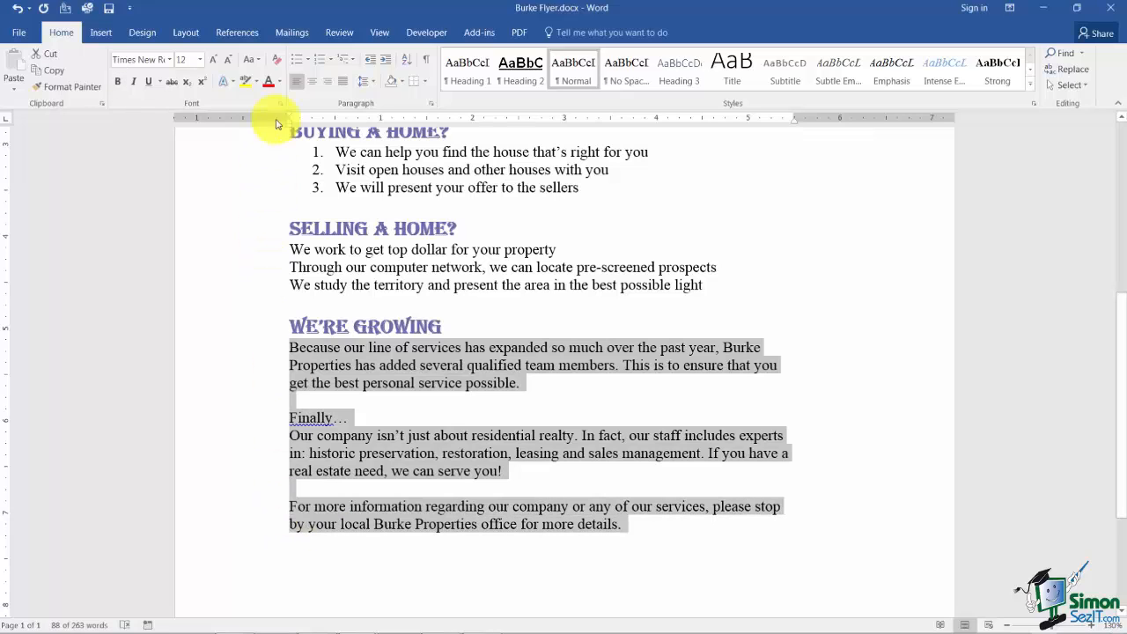
click(321, 60)
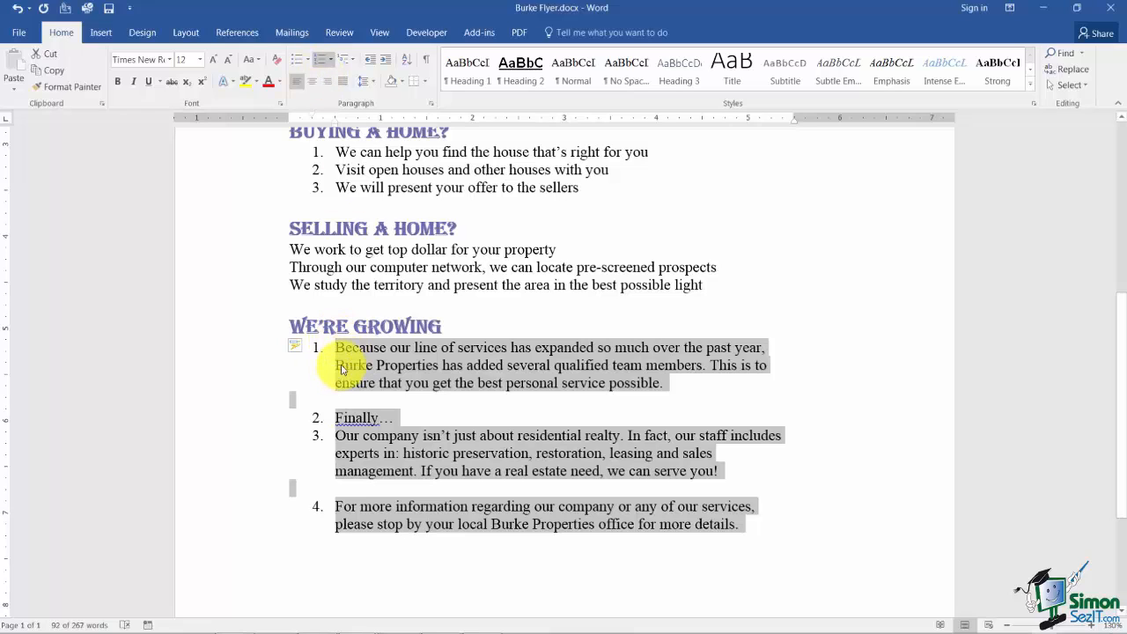
mouse_move(350, 390)
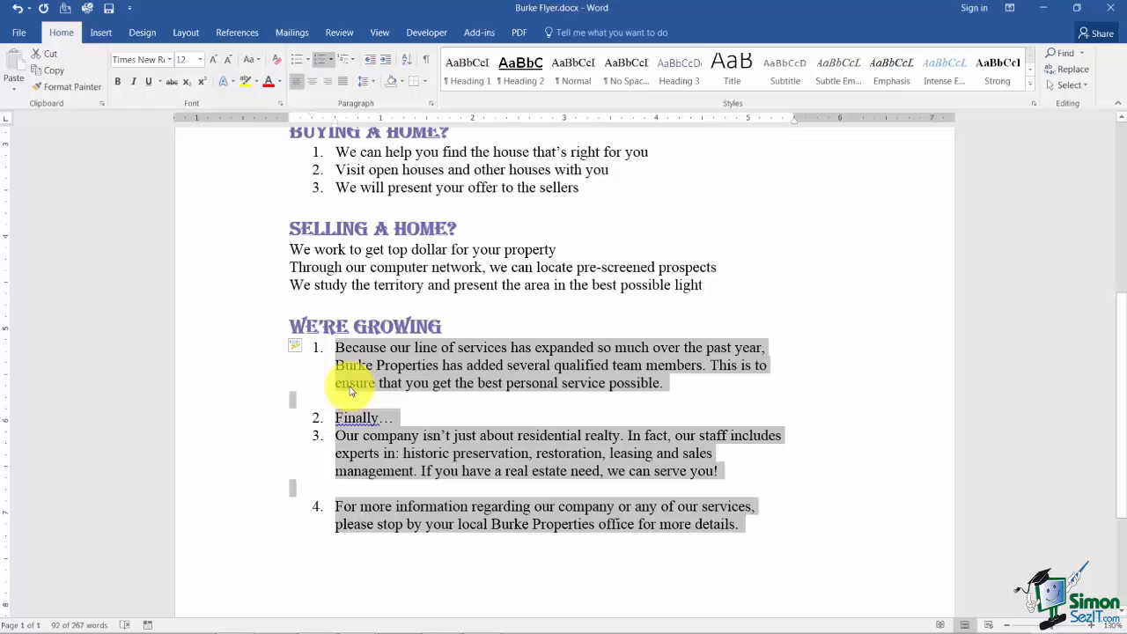
mouse_move(673, 393)
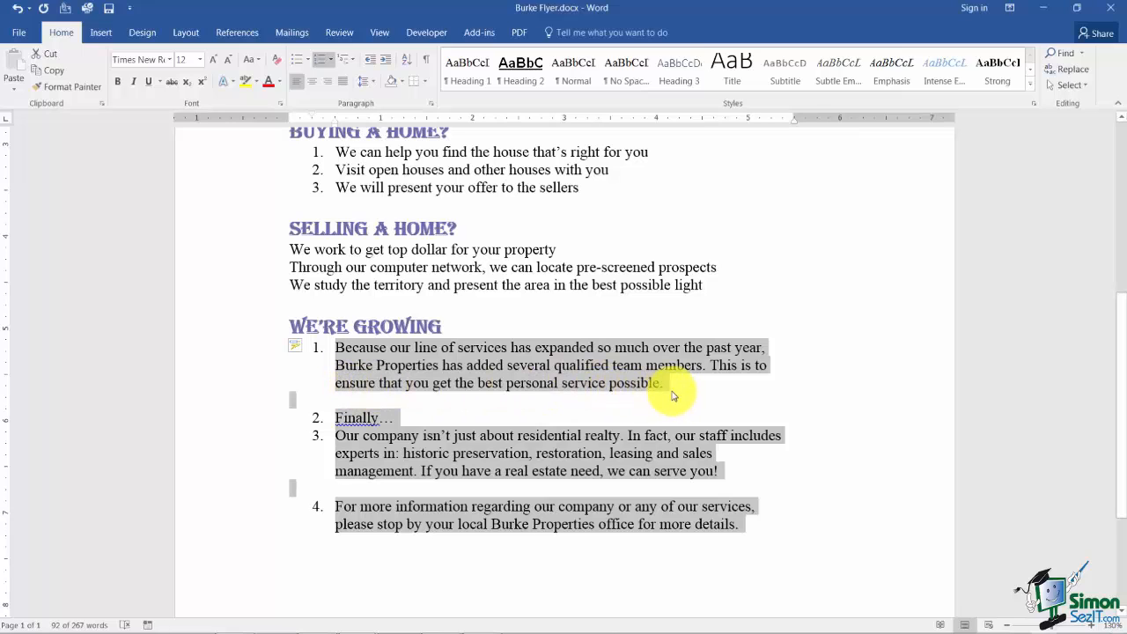
mouse_move(476, 260)
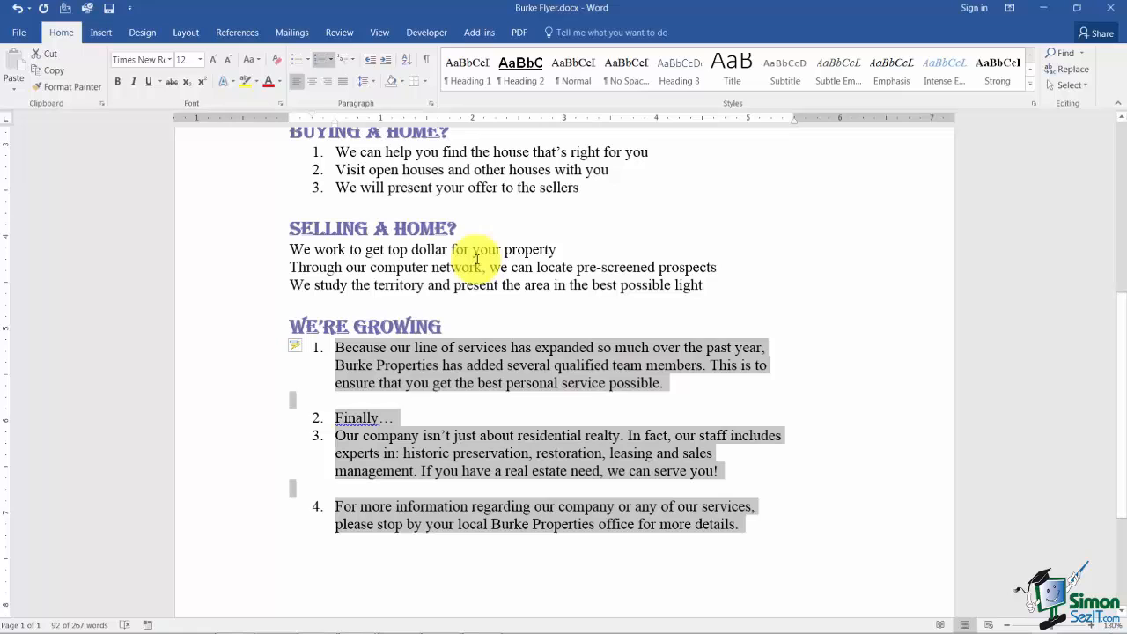
mouse_move(22, 13)
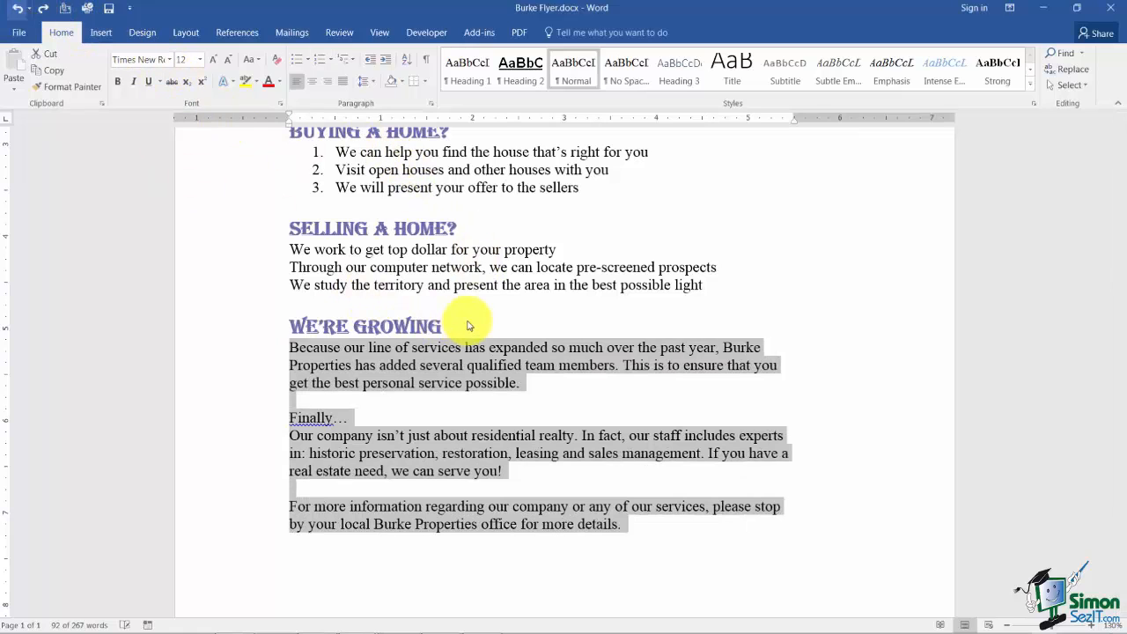
click(470, 326)
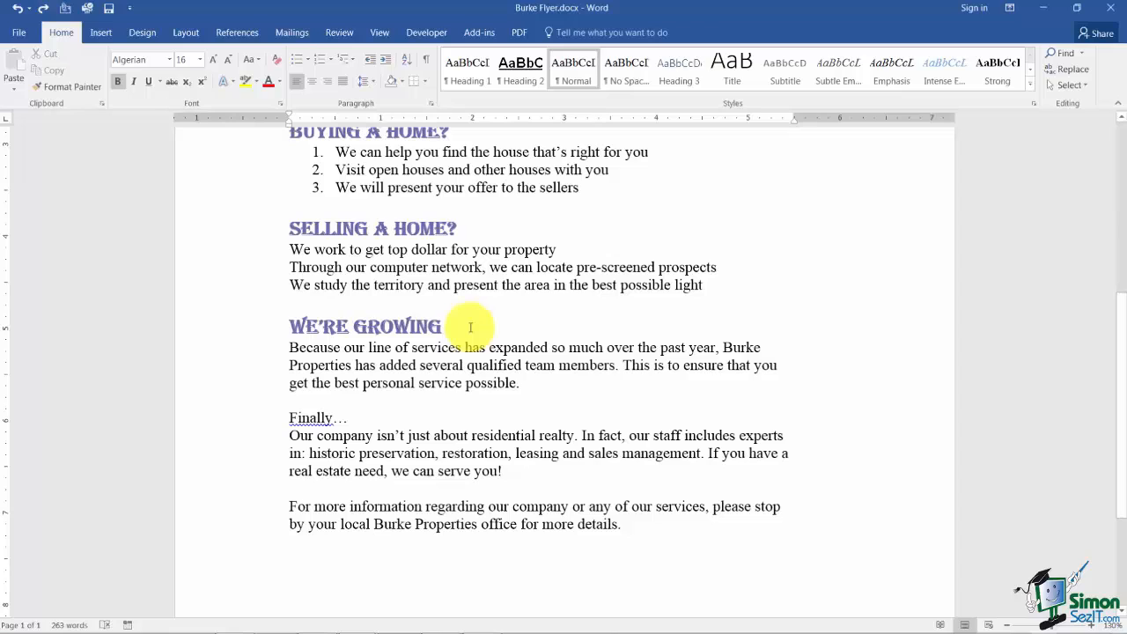